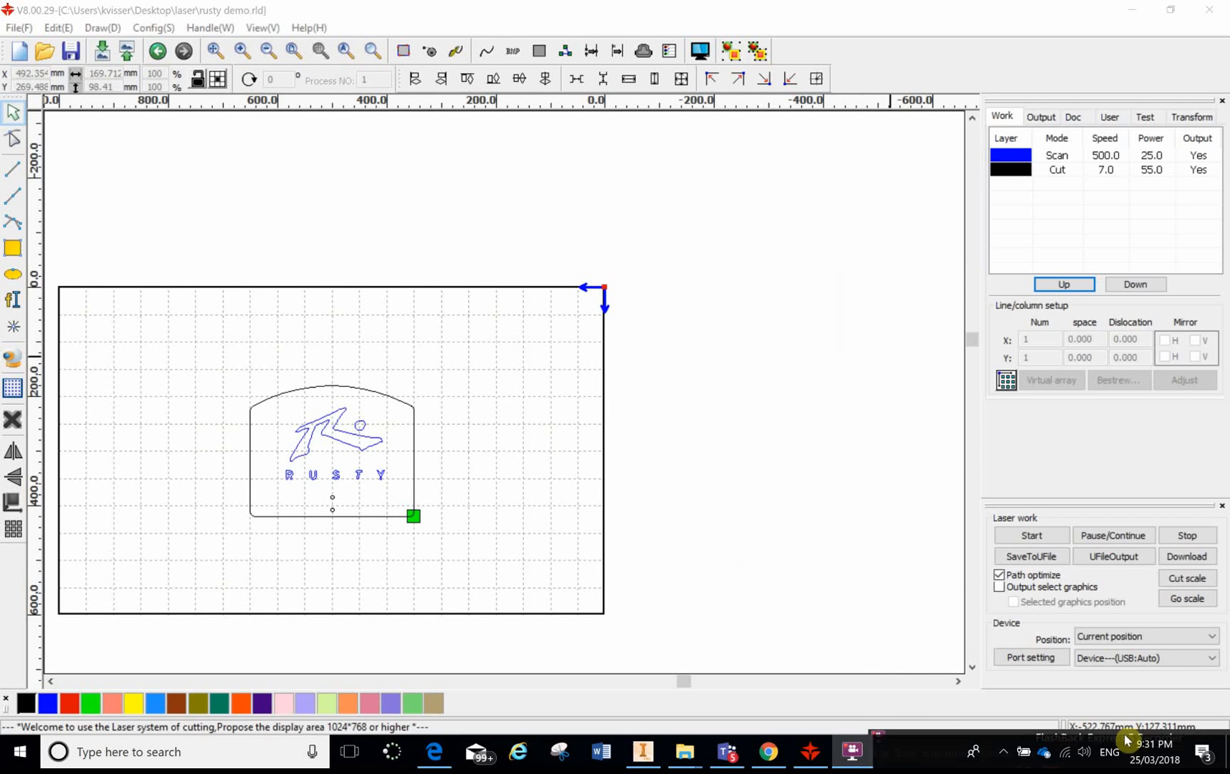
mouse_move(47, 411)
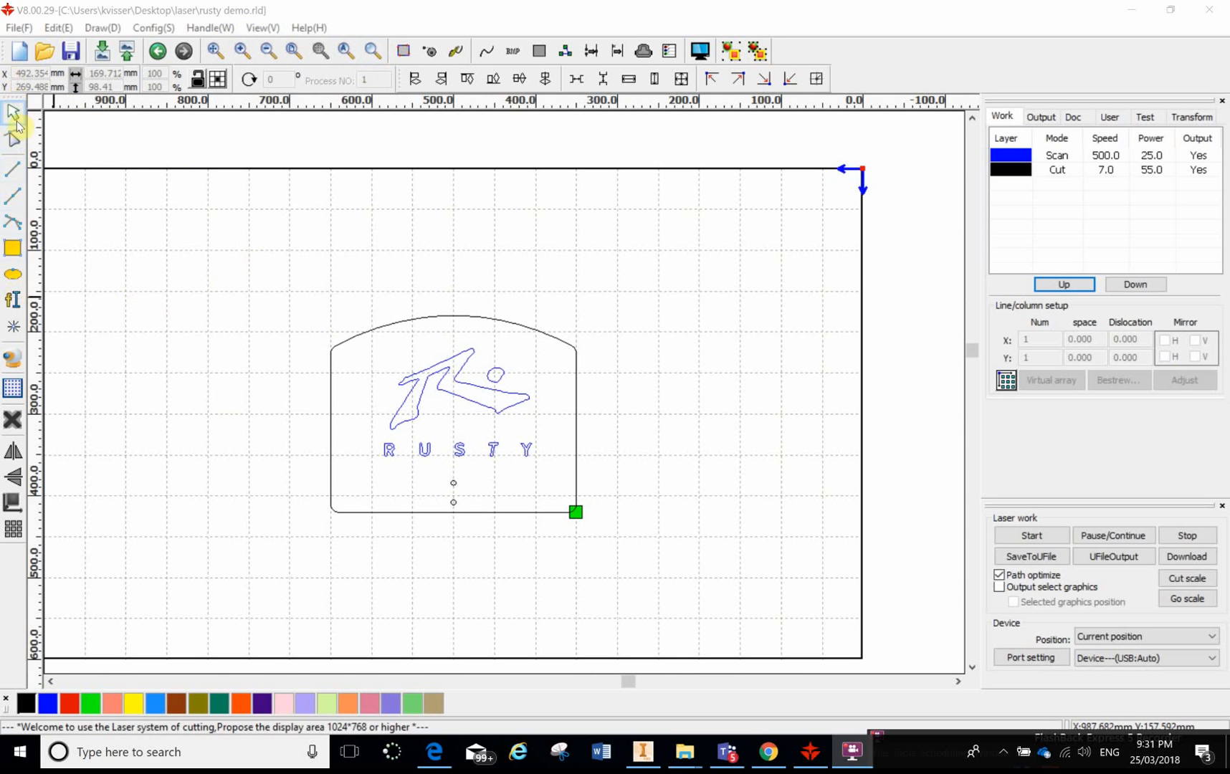
mouse_move(323, 319)
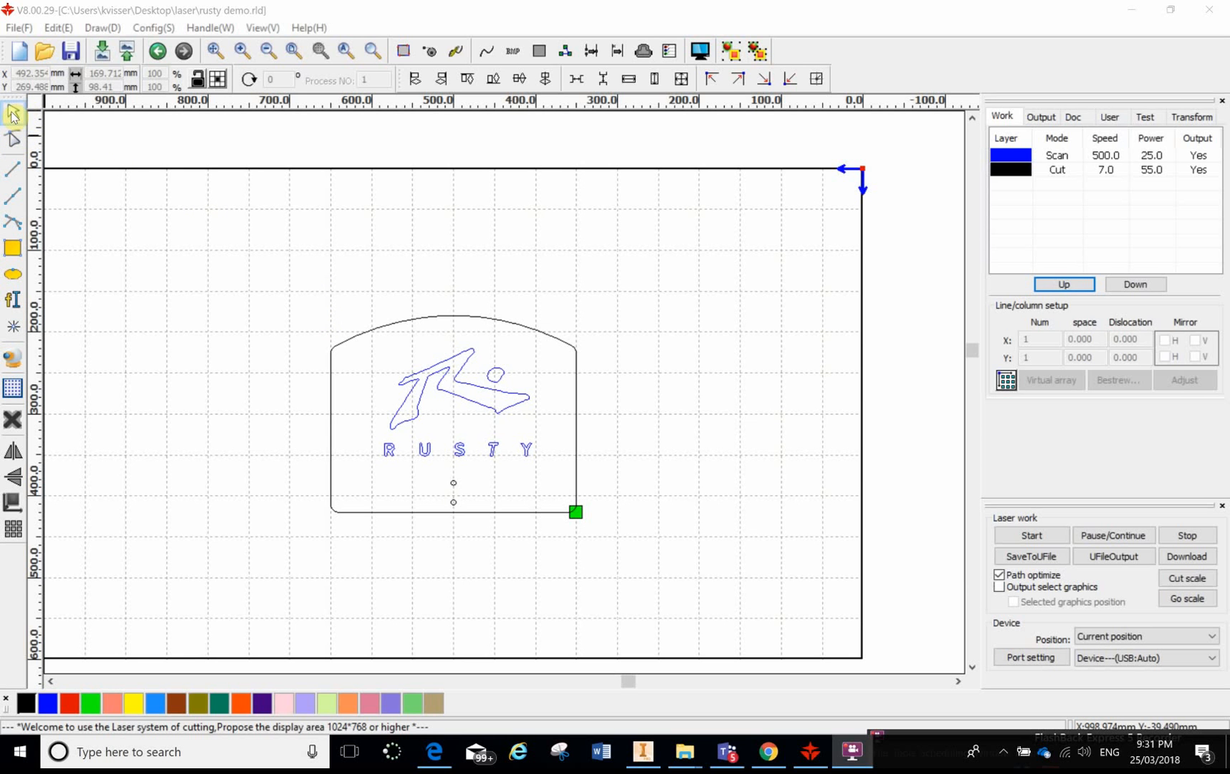
mouse_move(15, 140)
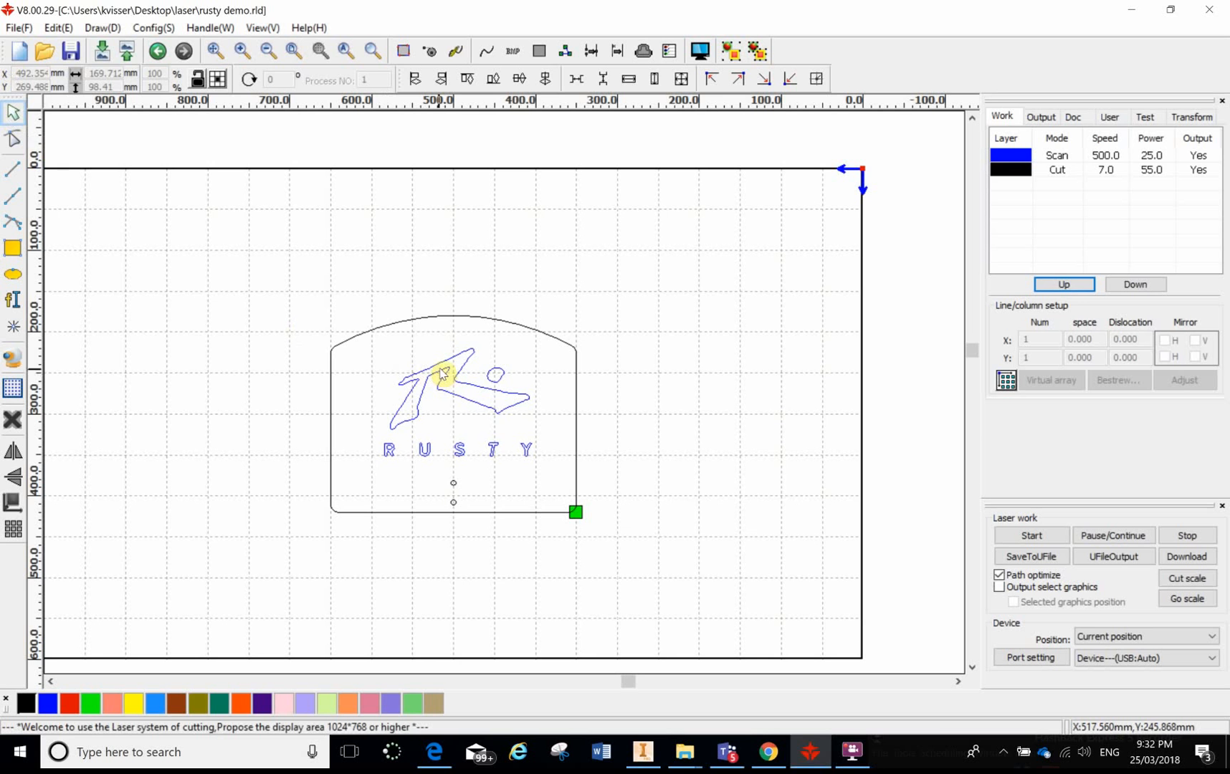
Step: Select the whole RUSTY logo, symbol and five letters, as nine objects together
left_click(439, 373)
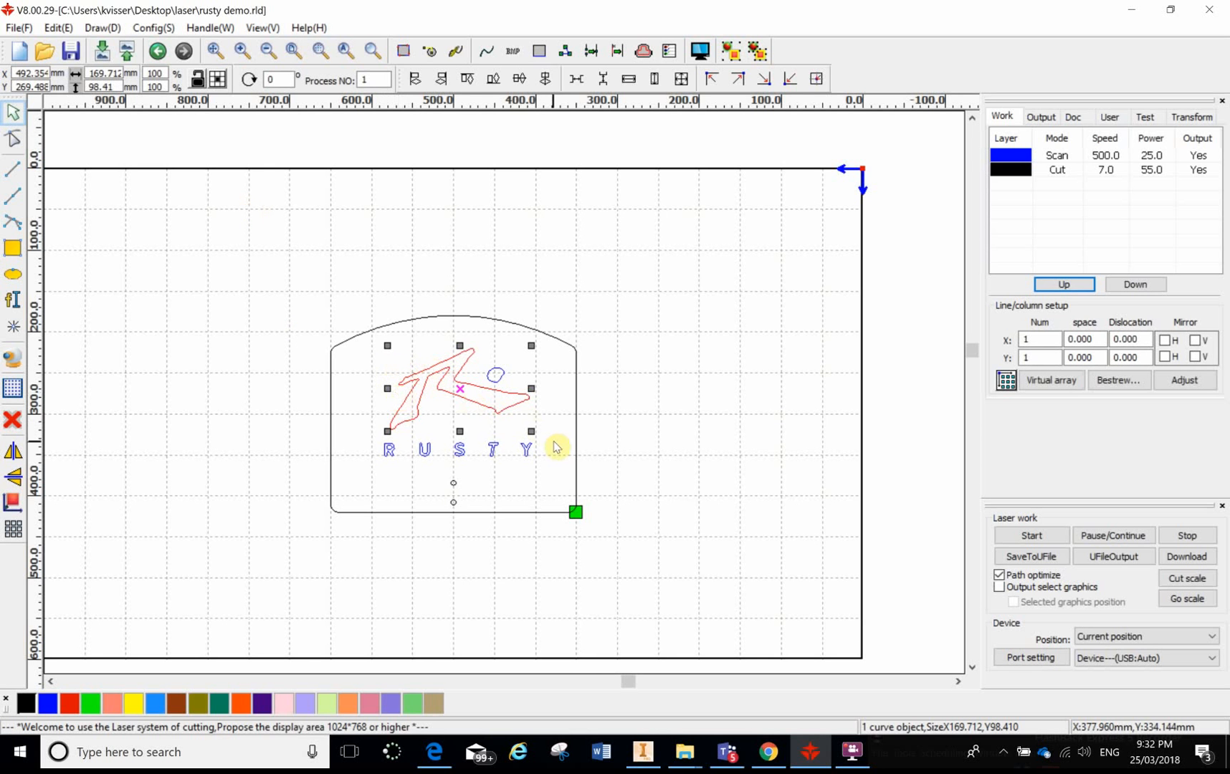
mouse_move(438, 408)
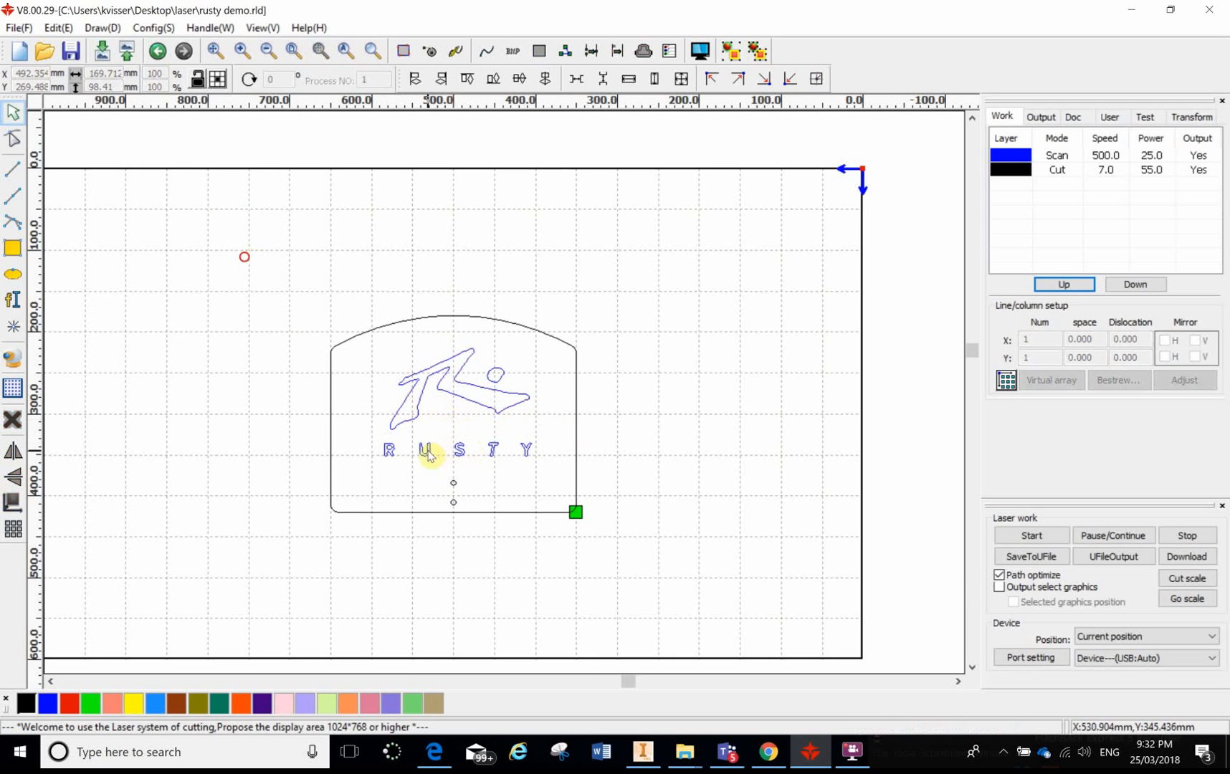
left_click(439, 380)
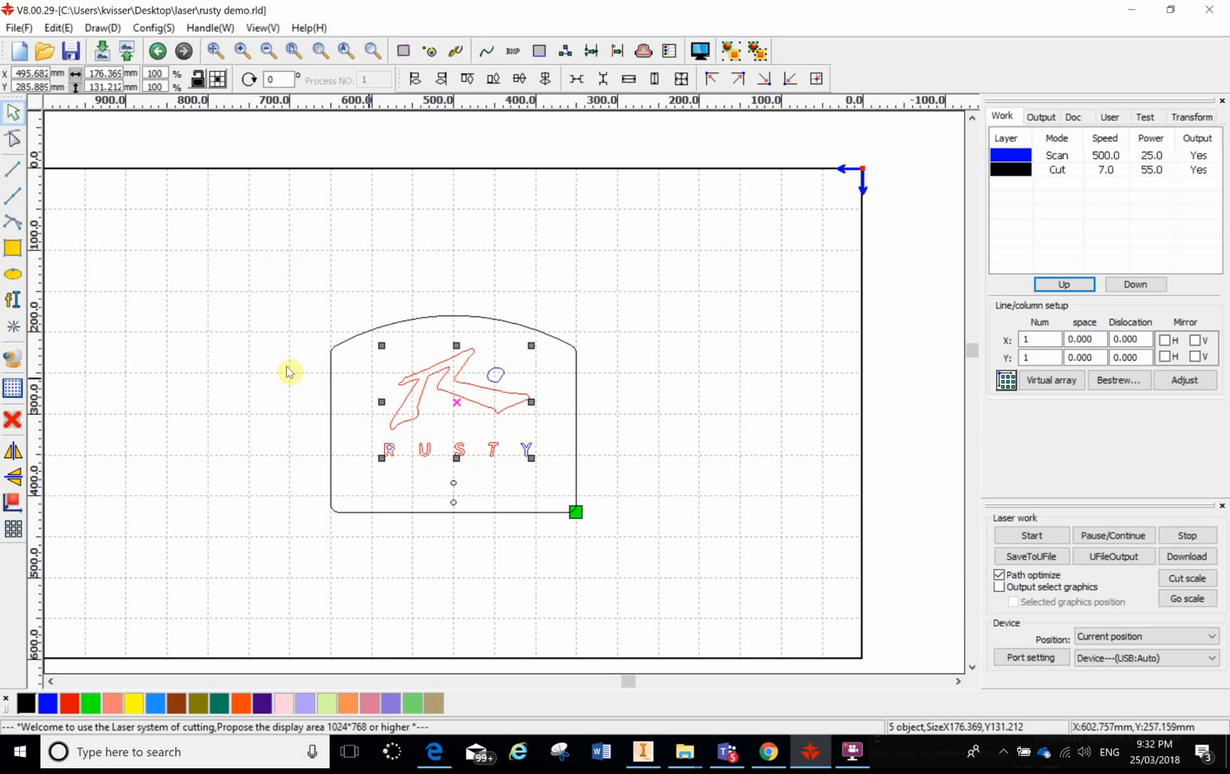
left_click(294, 286)
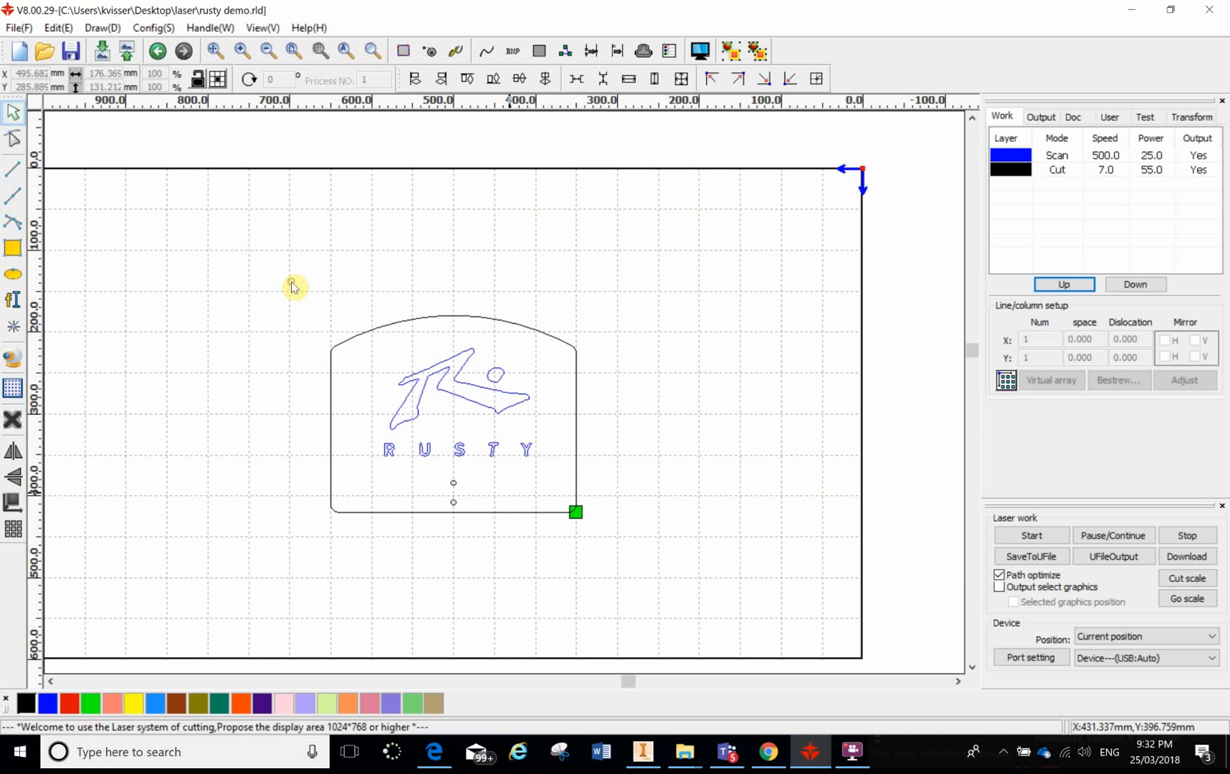
mouse_move(382, 380)
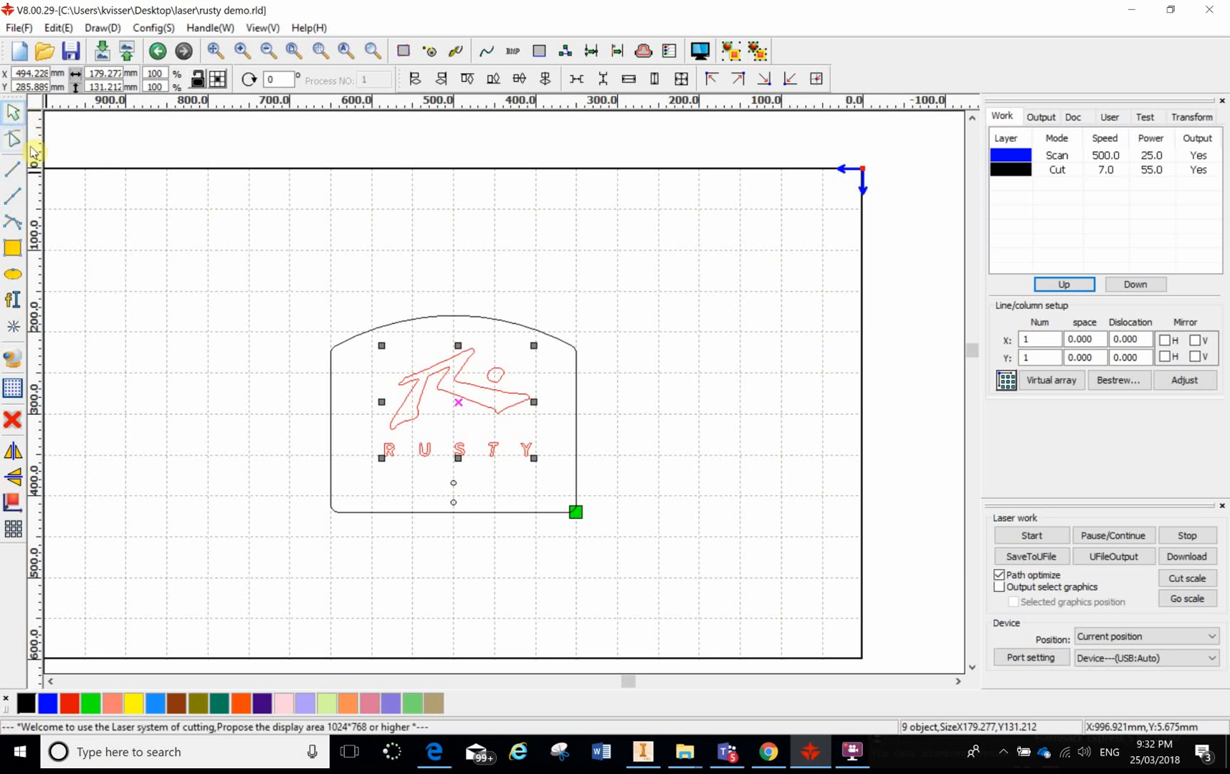
left_click(13, 139)
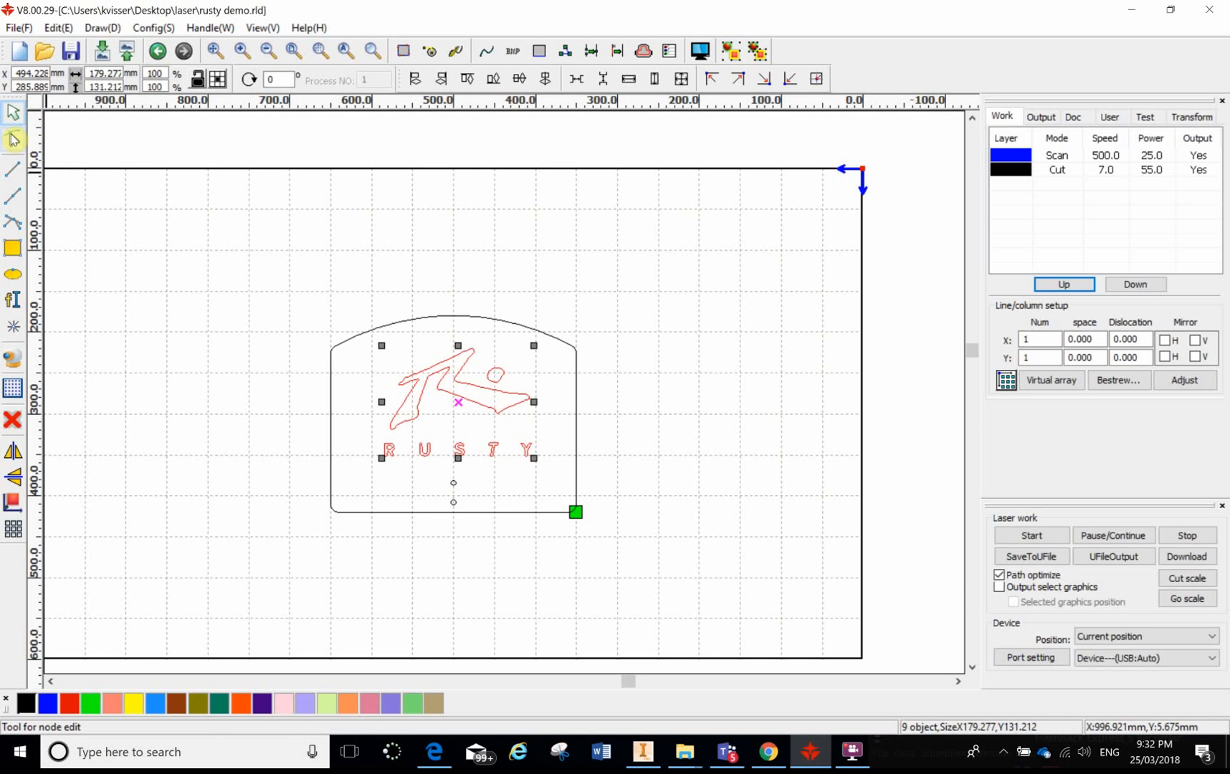
left_click(13, 139)
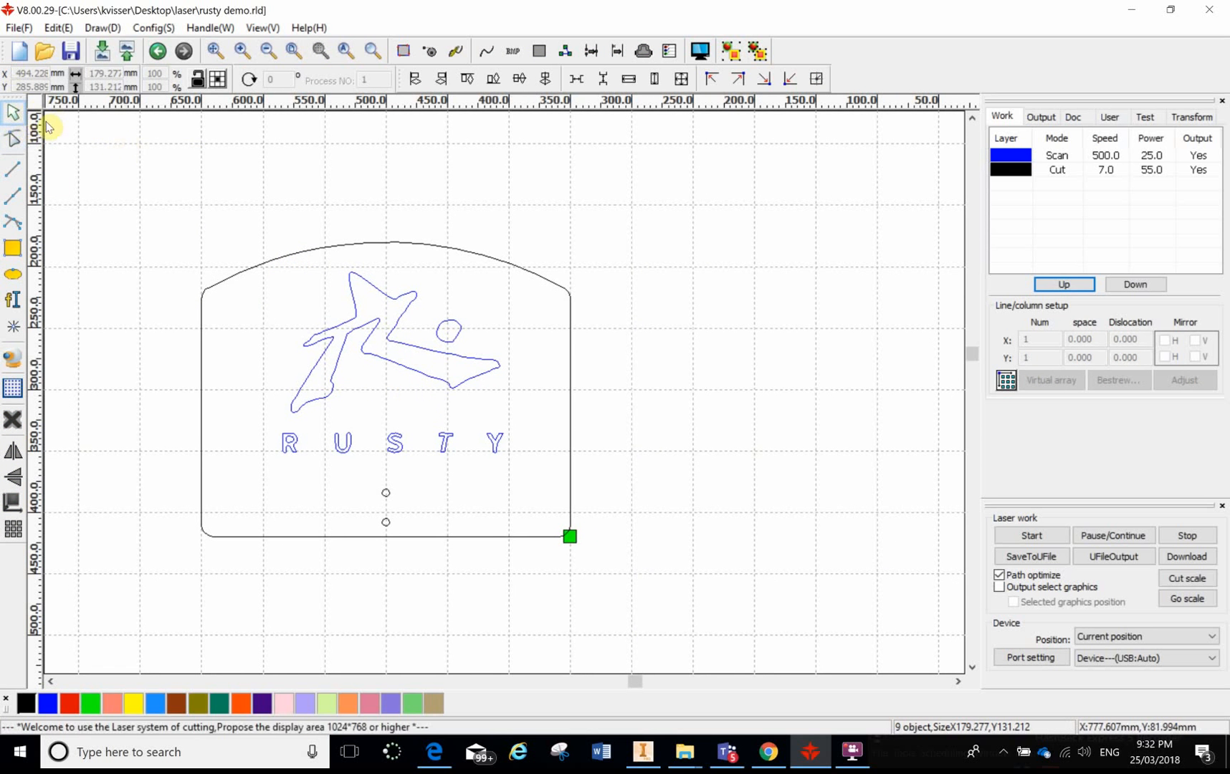
mouse_move(17, 151)
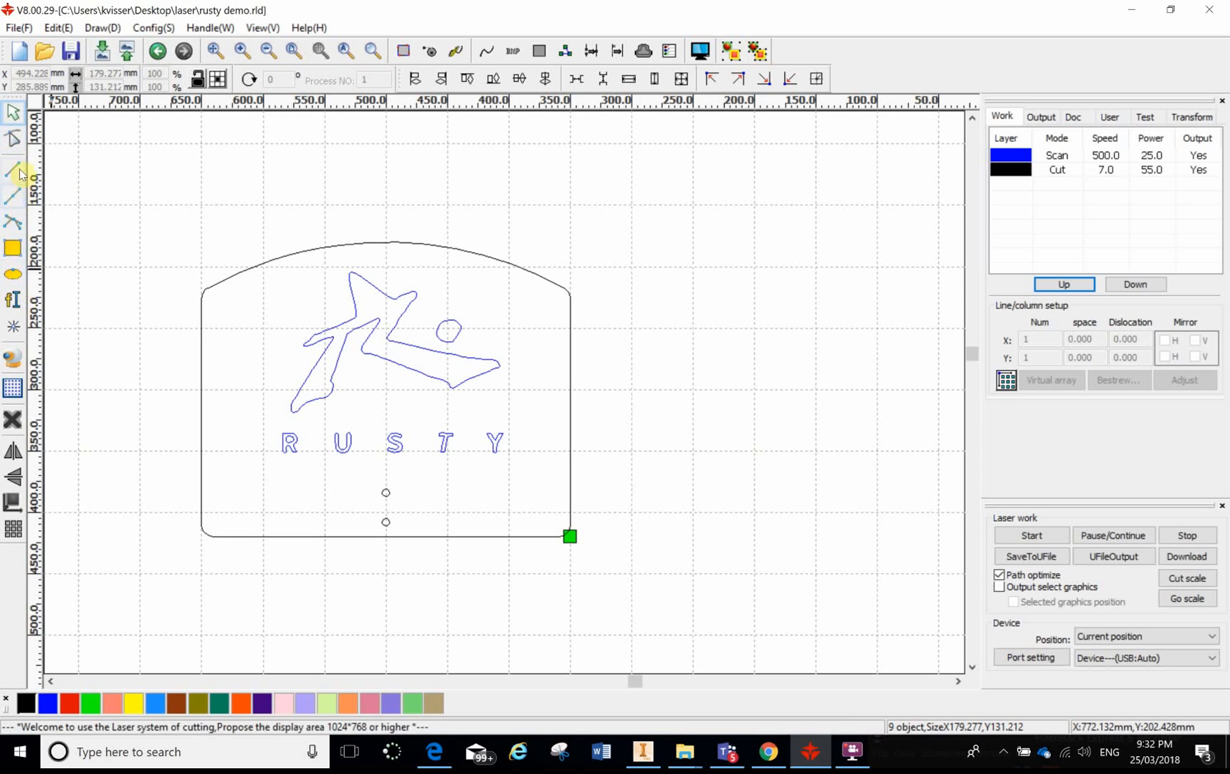
mouse_move(84, 284)
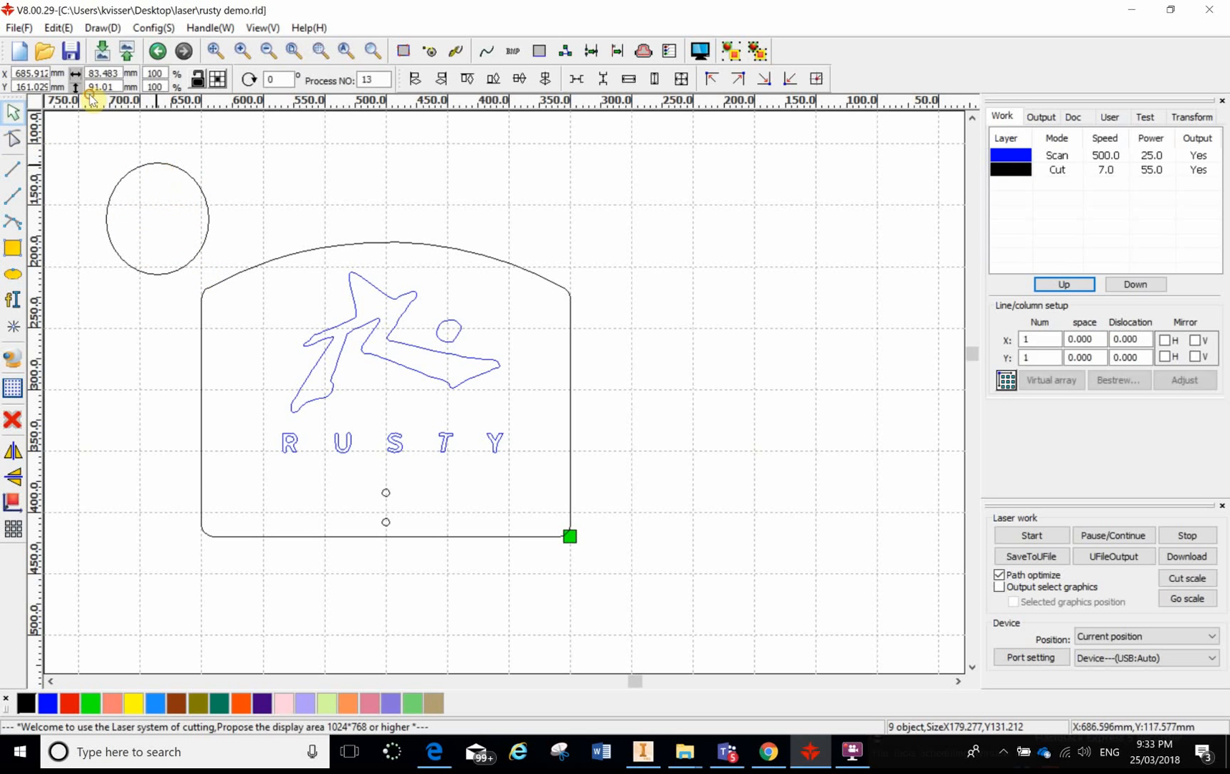
Step: Select the newly drawn circle at upper left to size it to 90 mm
left_click(156, 218)
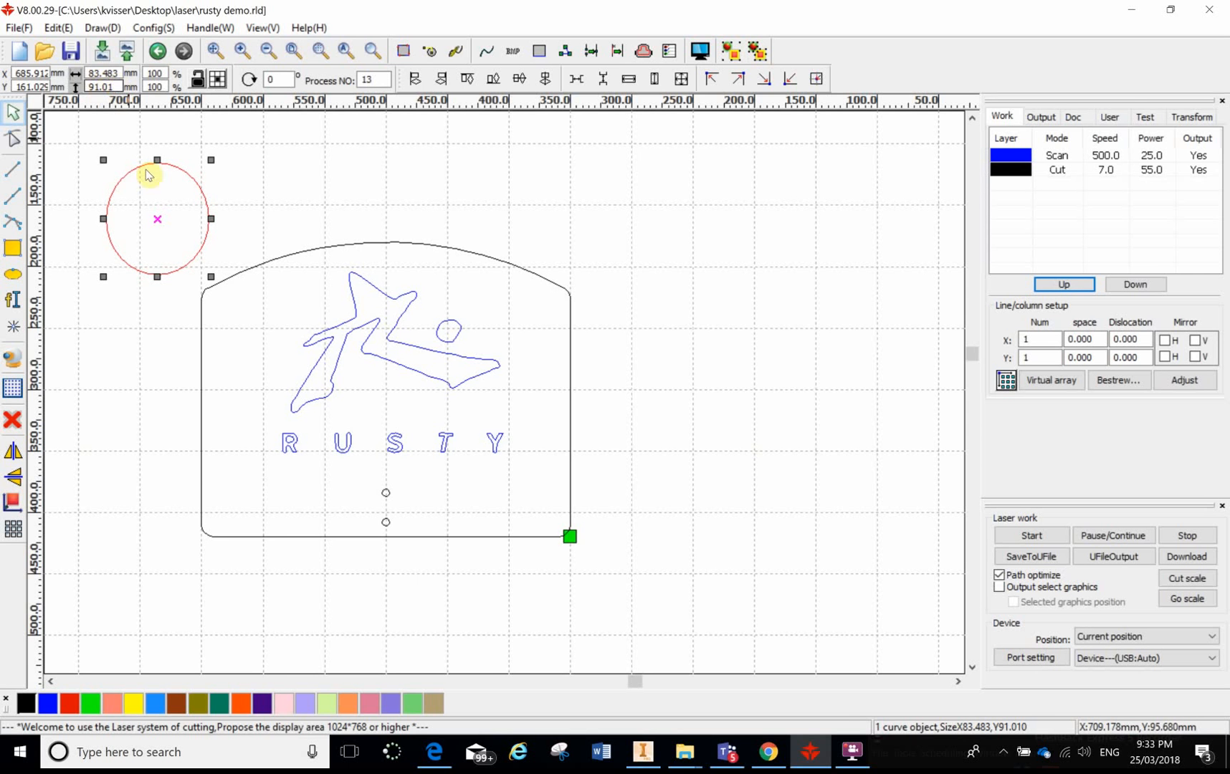
mouse_move(116, 94)
type("90")
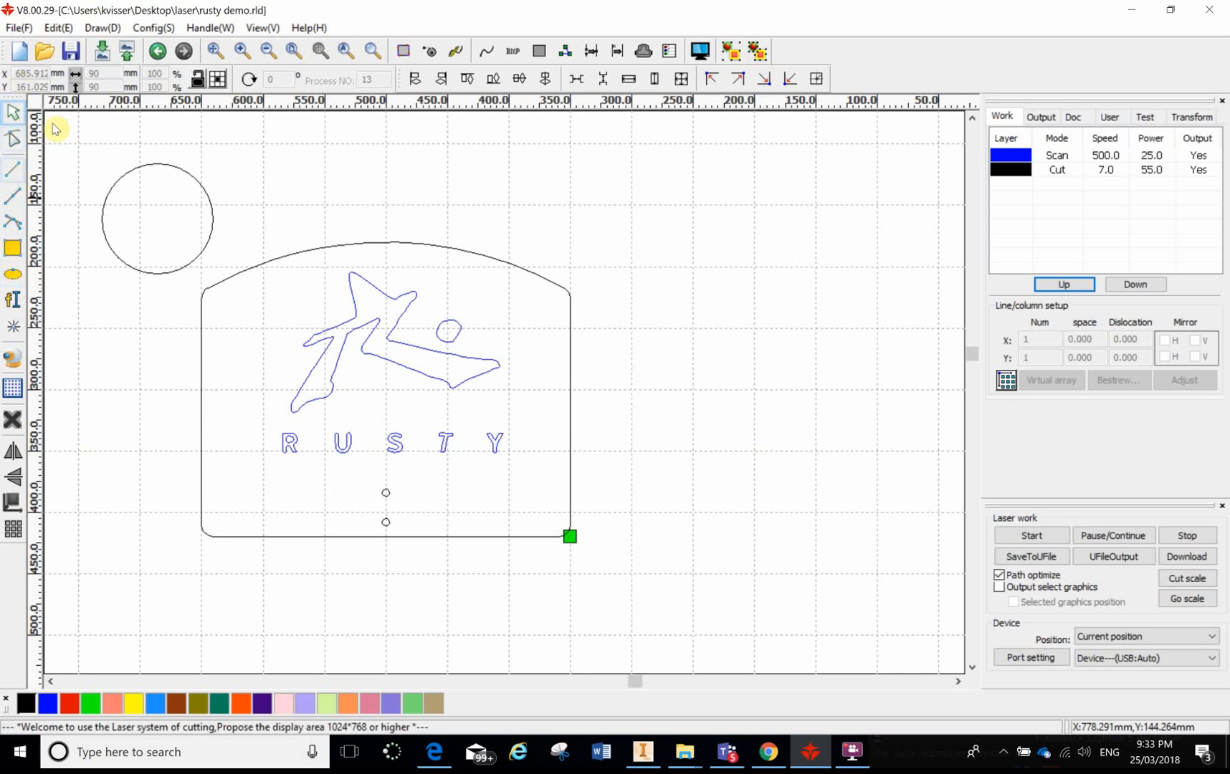
mouse_move(123, 227)
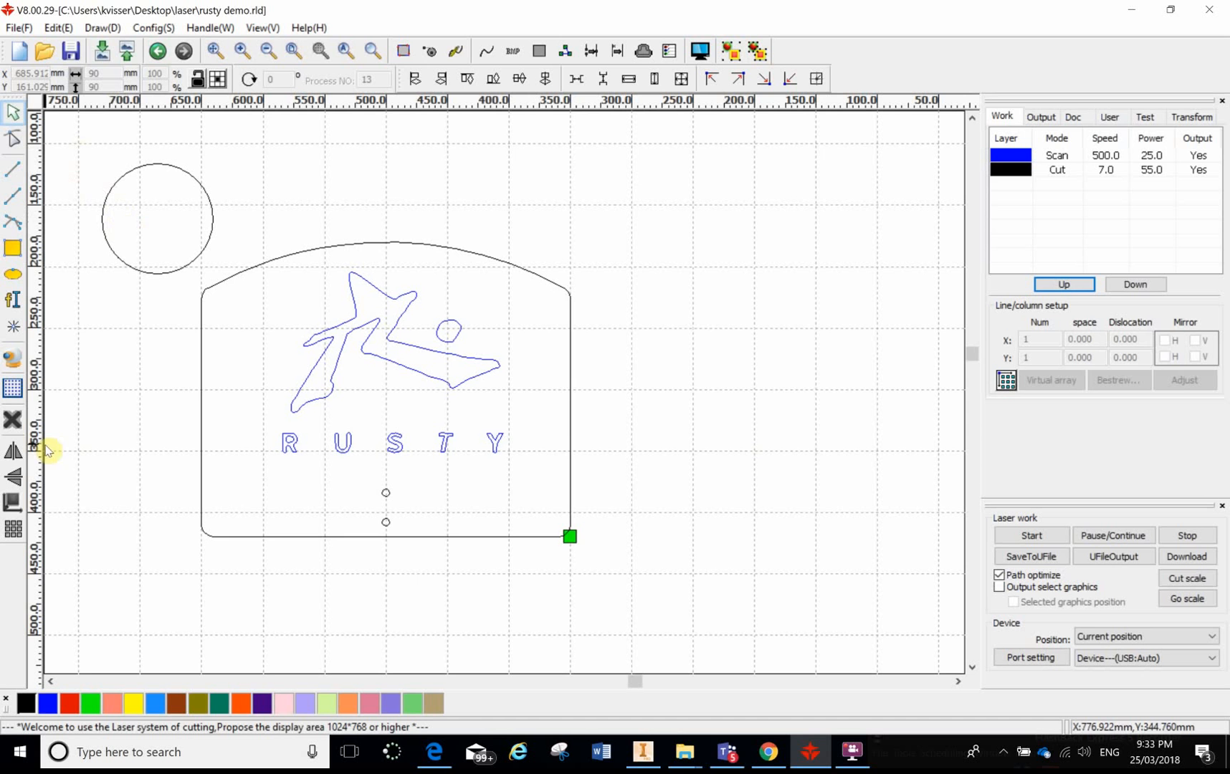
mouse_move(111, 330)
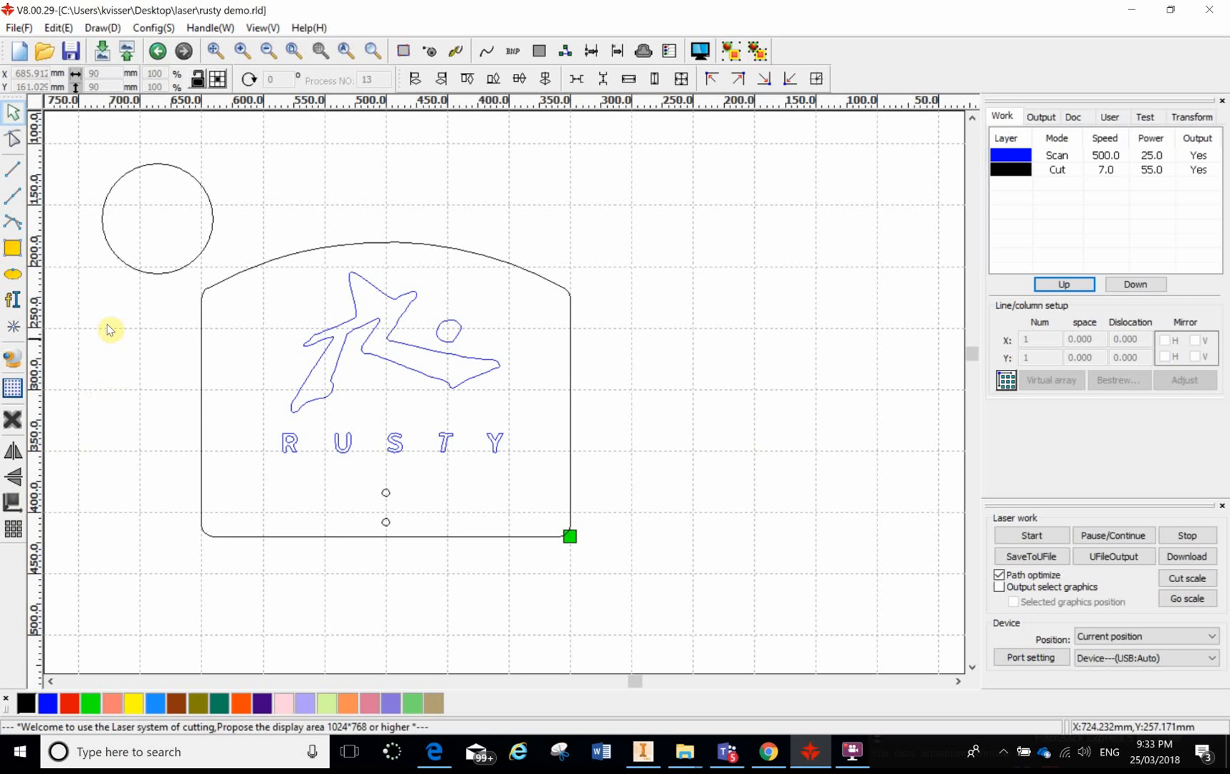
mouse_move(127, 436)
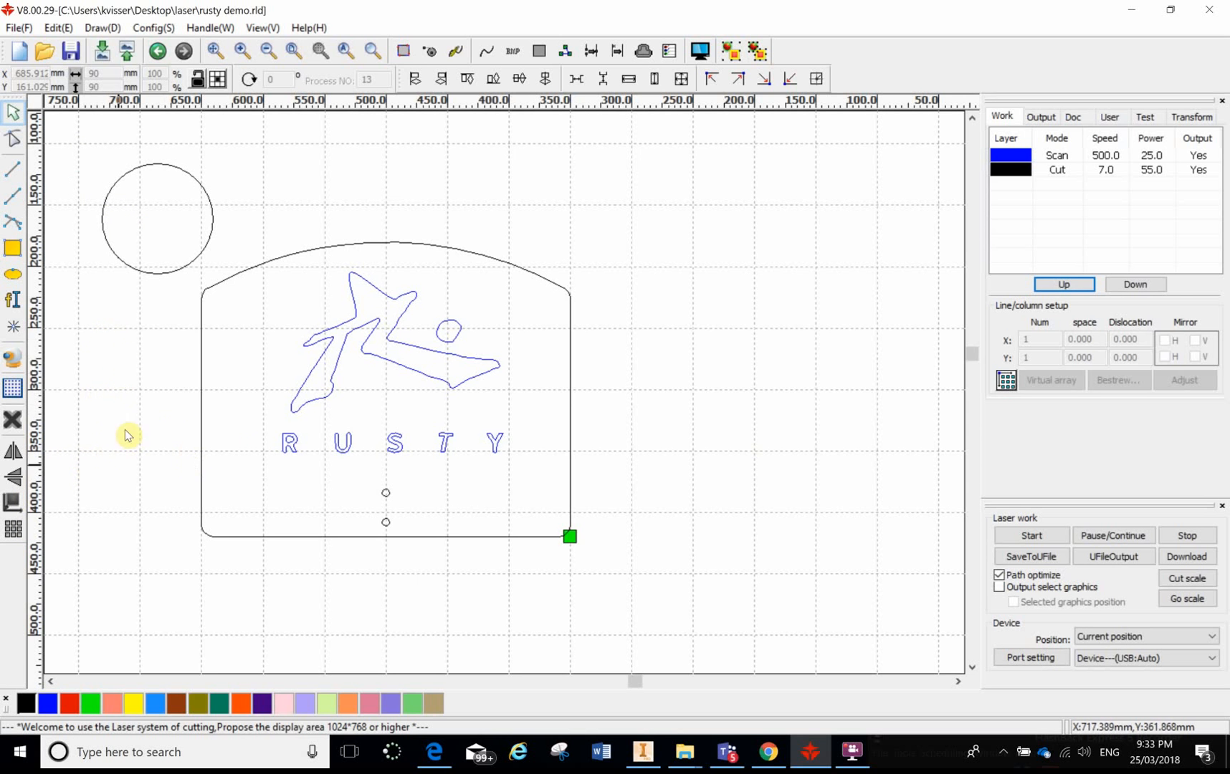
mouse_move(123, 325)
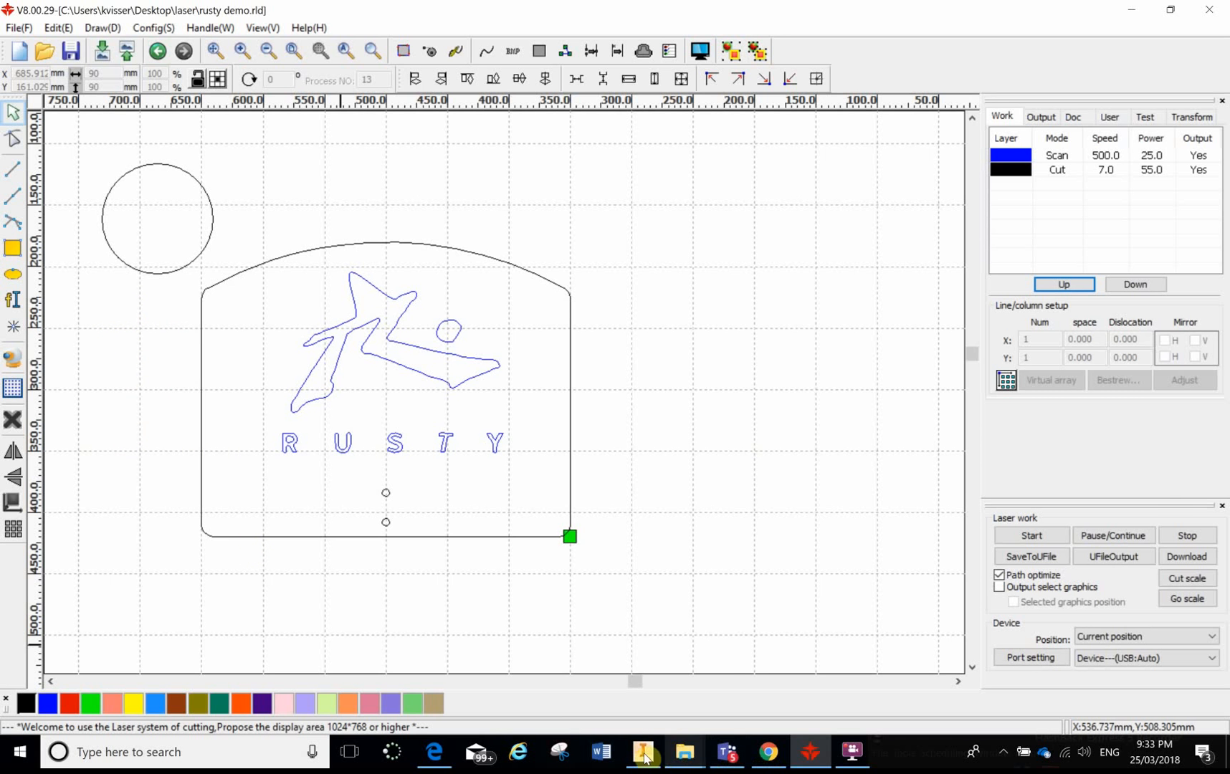
mouse_move(642, 758)
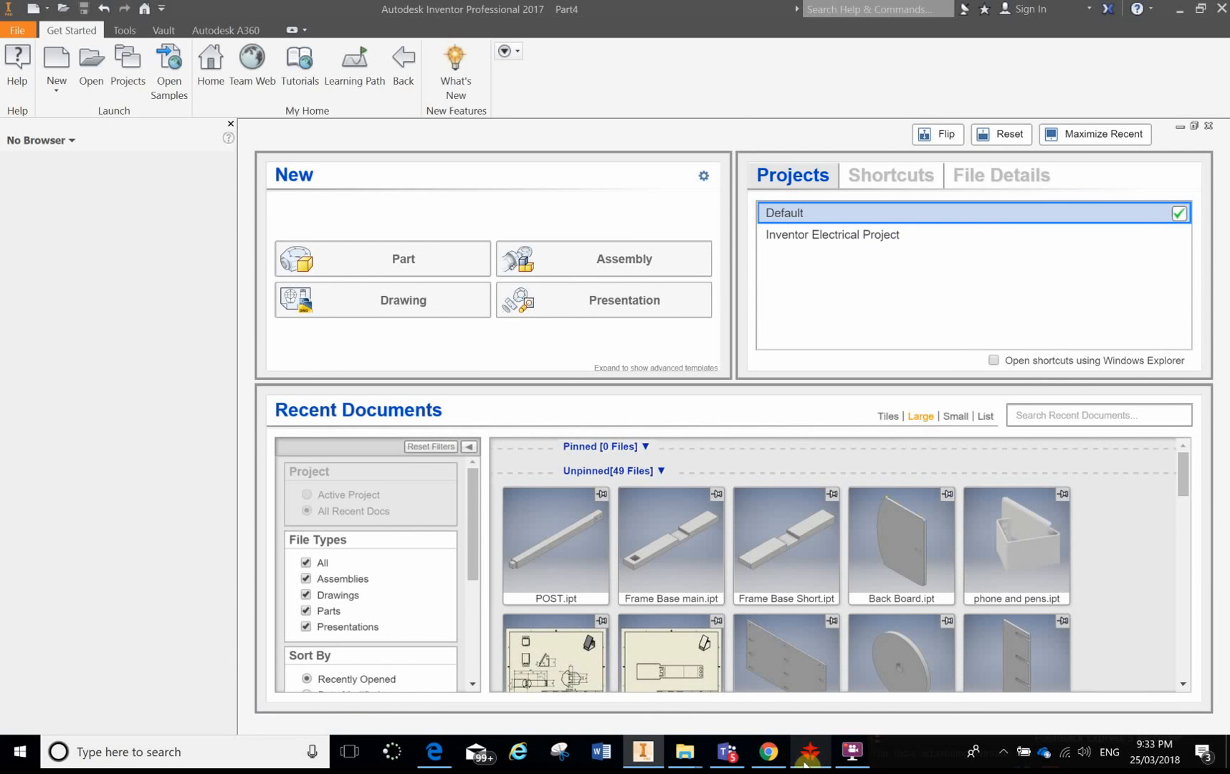
left_click(809, 759)
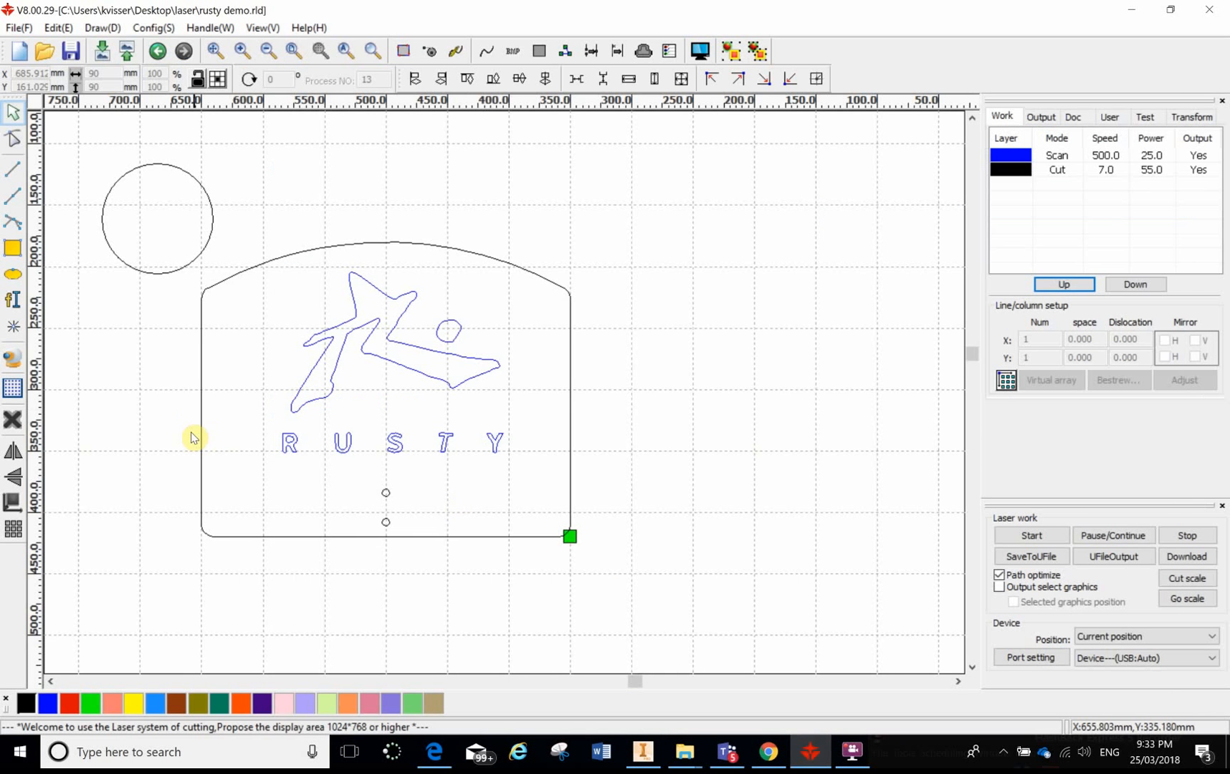
mouse_move(210, 298)
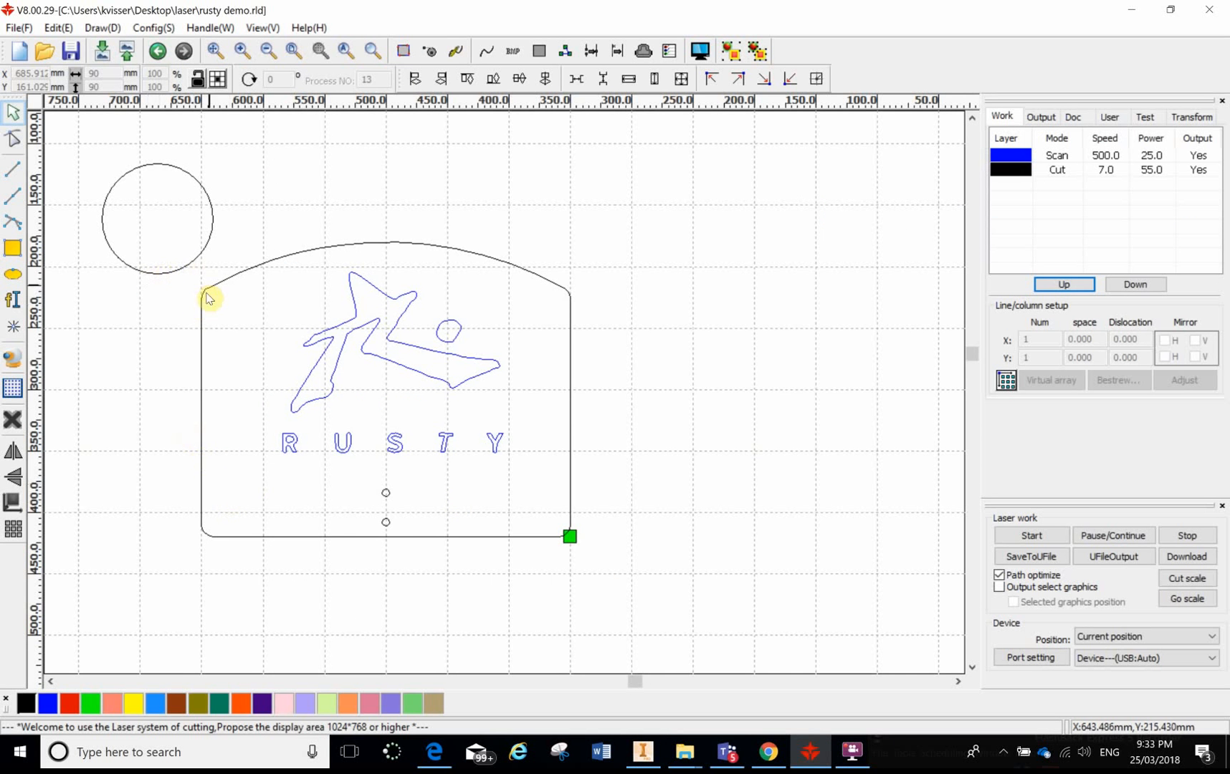
mouse_move(388, 513)
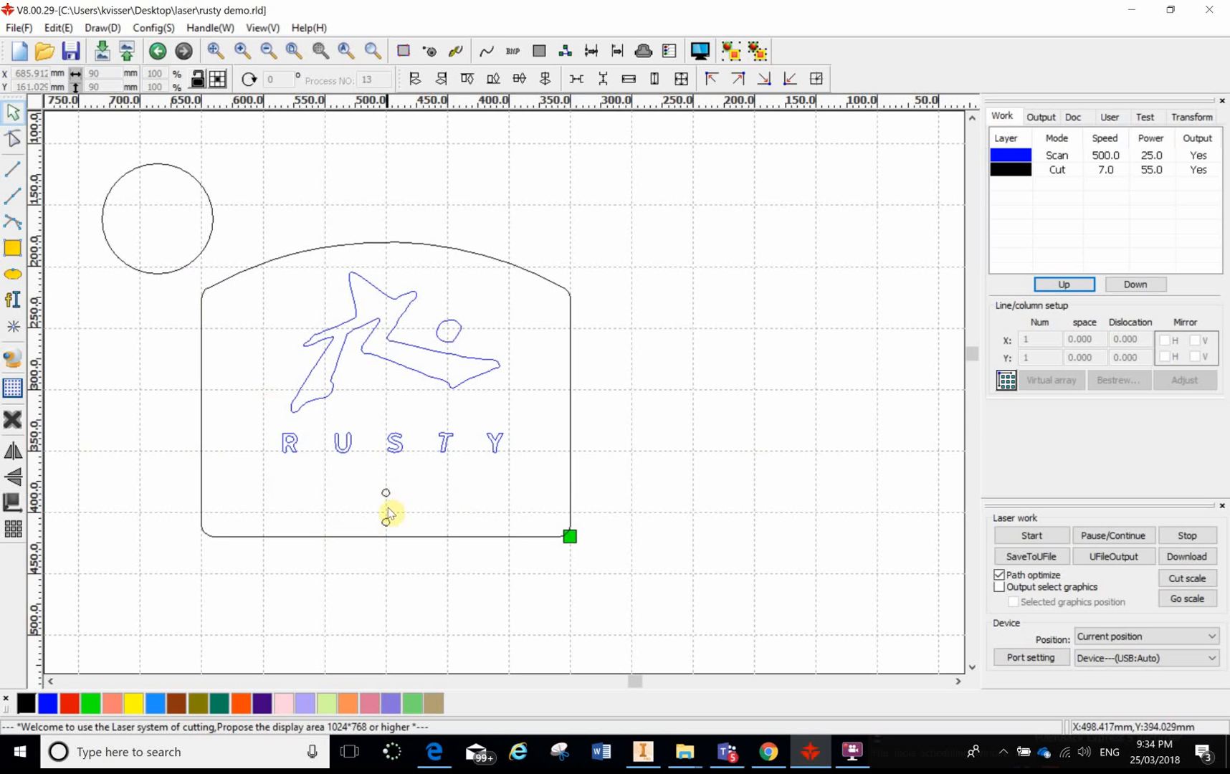
mouse_move(112, 320)
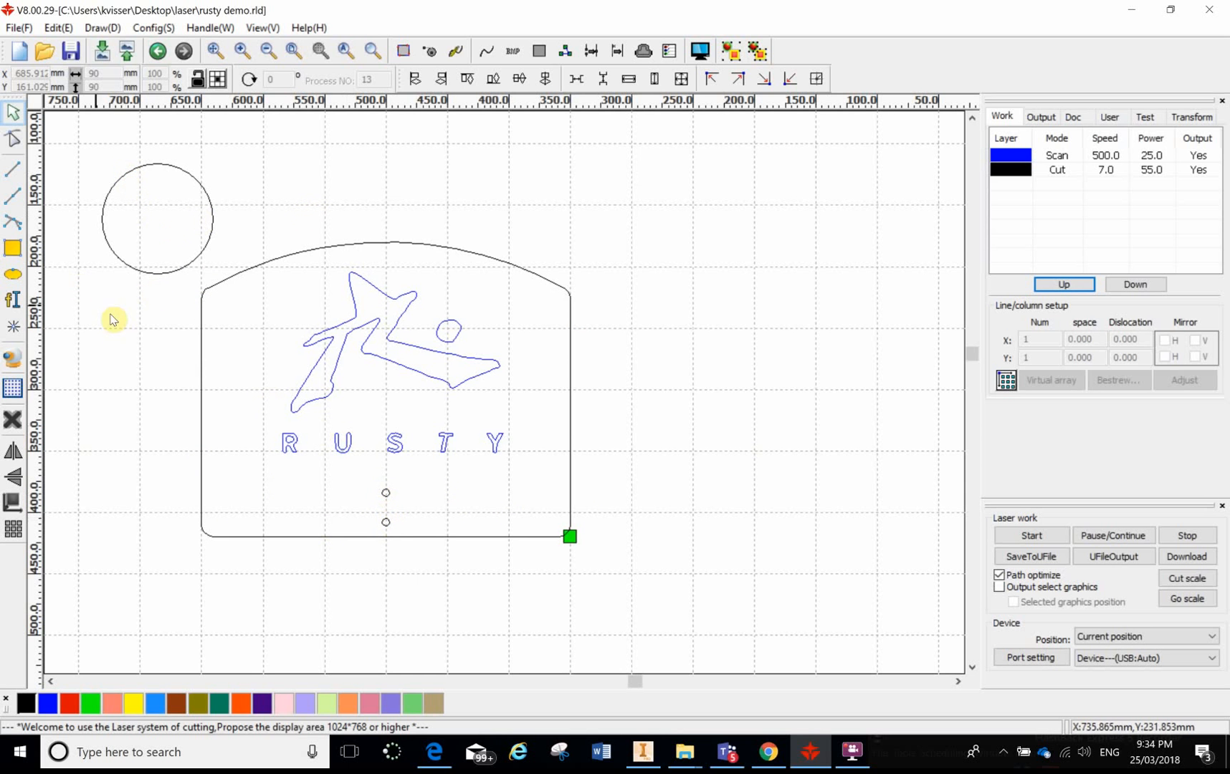
mouse_move(275, 361)
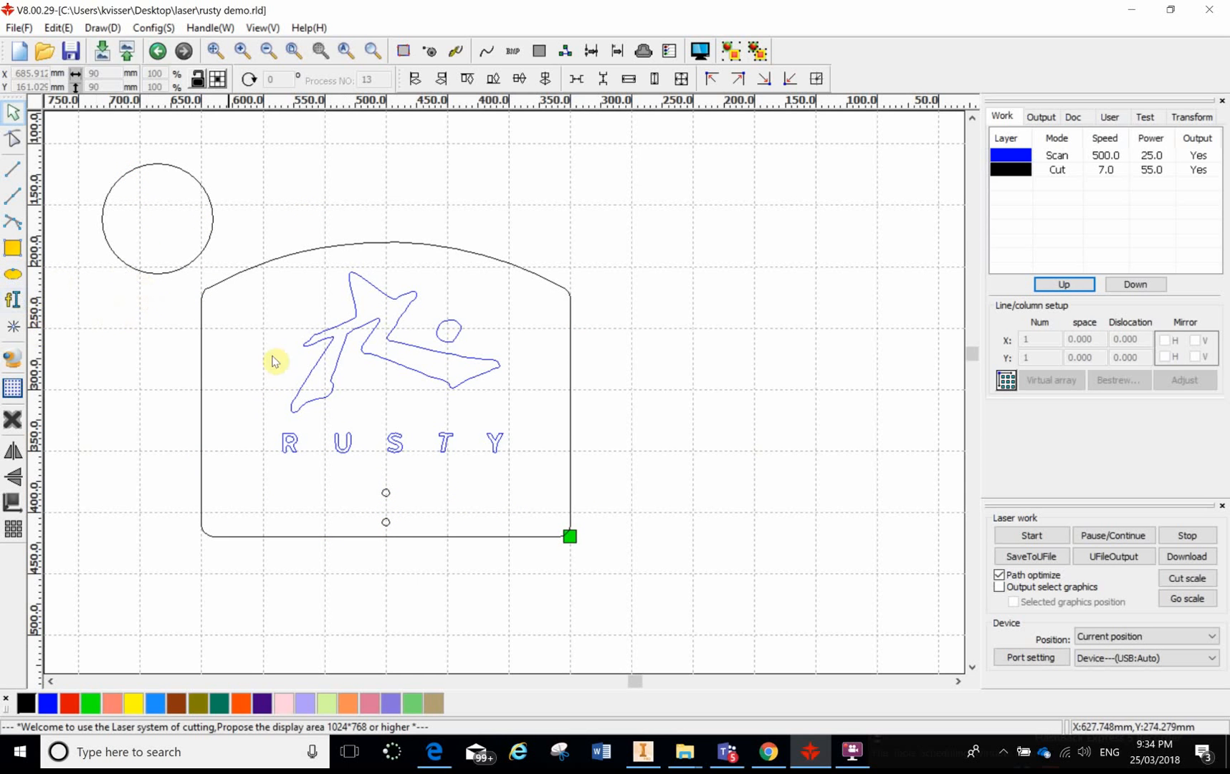
mouse_move(386, 476)
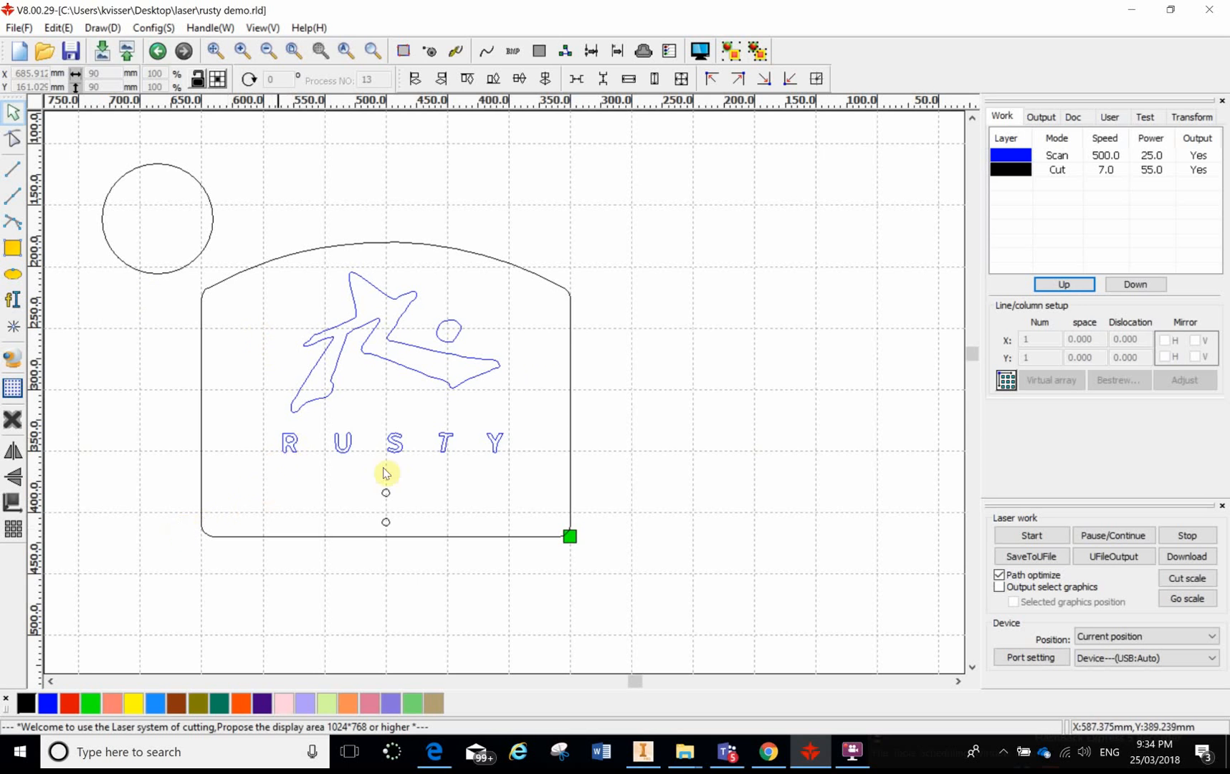
mouse_move(48, 489)
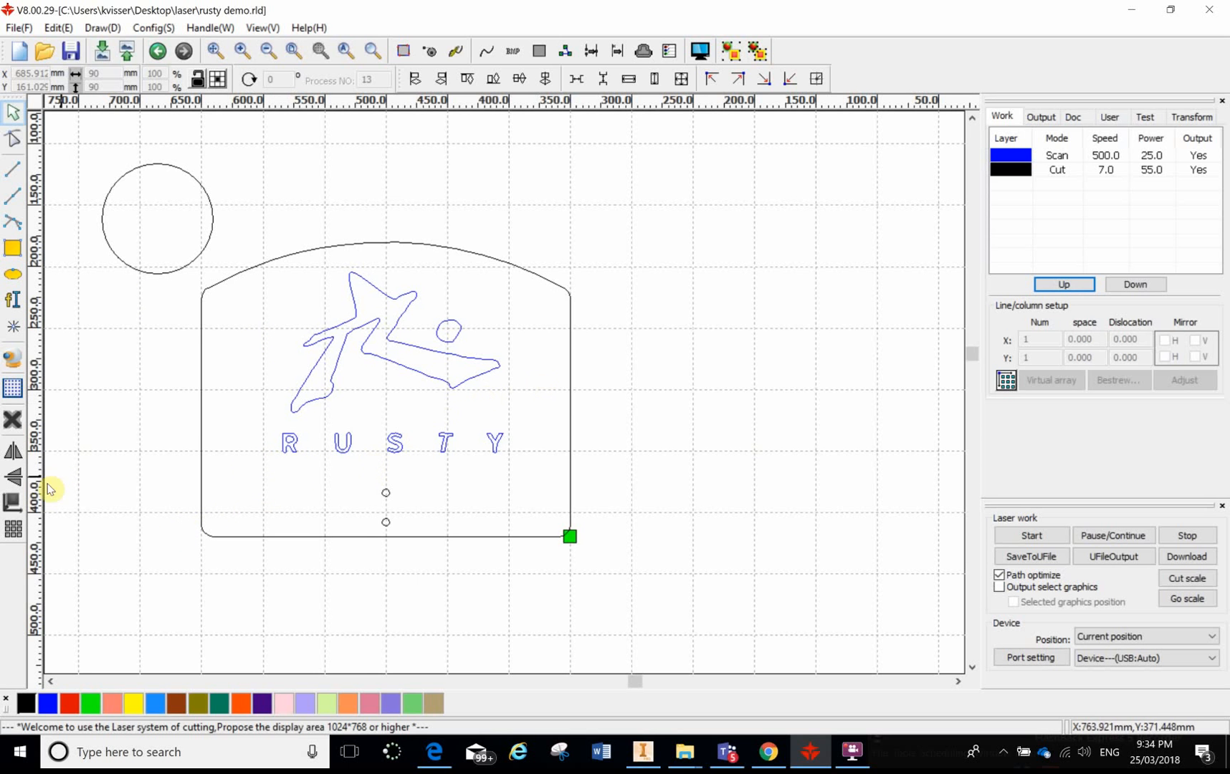
mouse_move(115, 409)
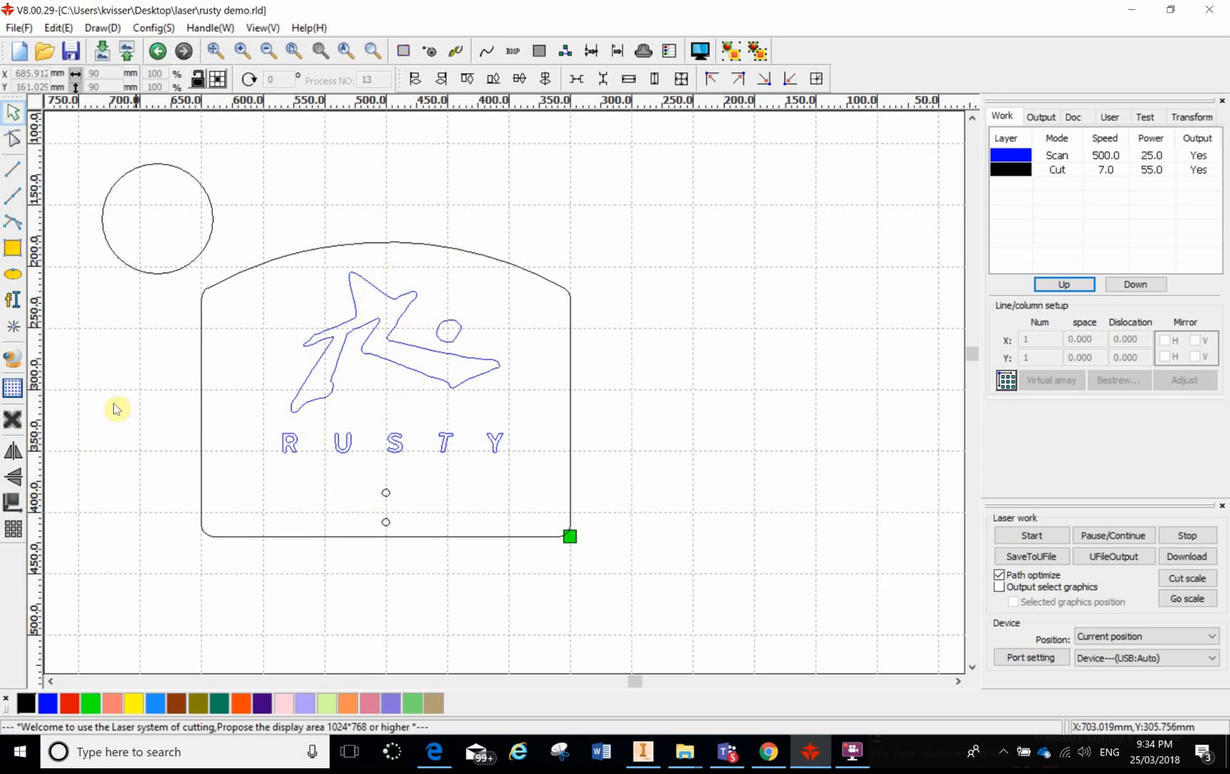
mouse_move(143, 347)
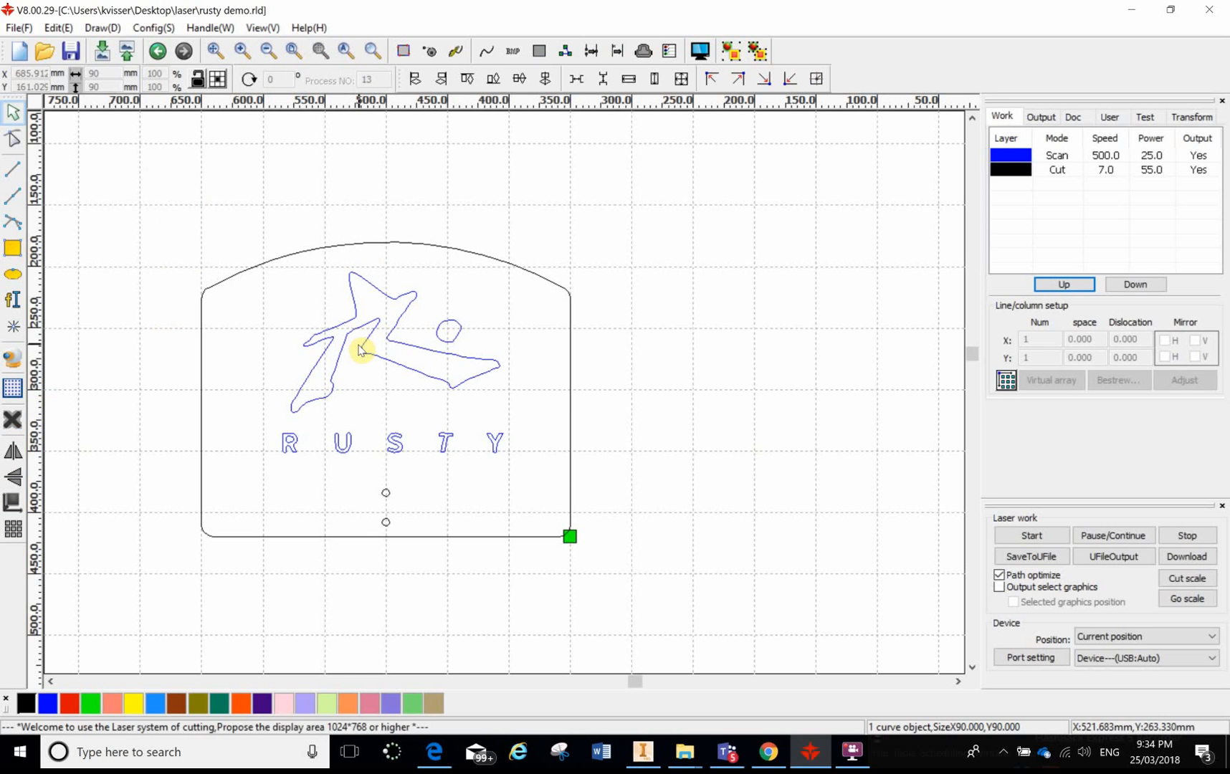
mouse_move(419, 464)
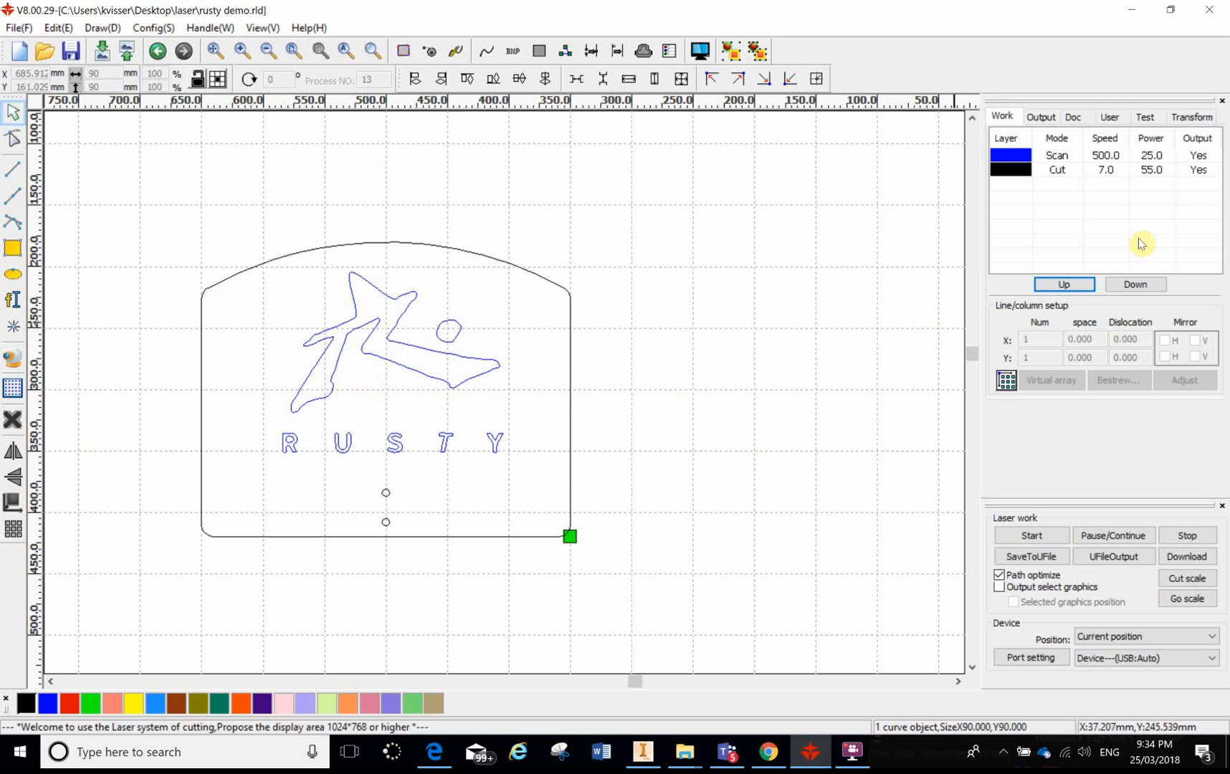
mouse_move(502, 334)
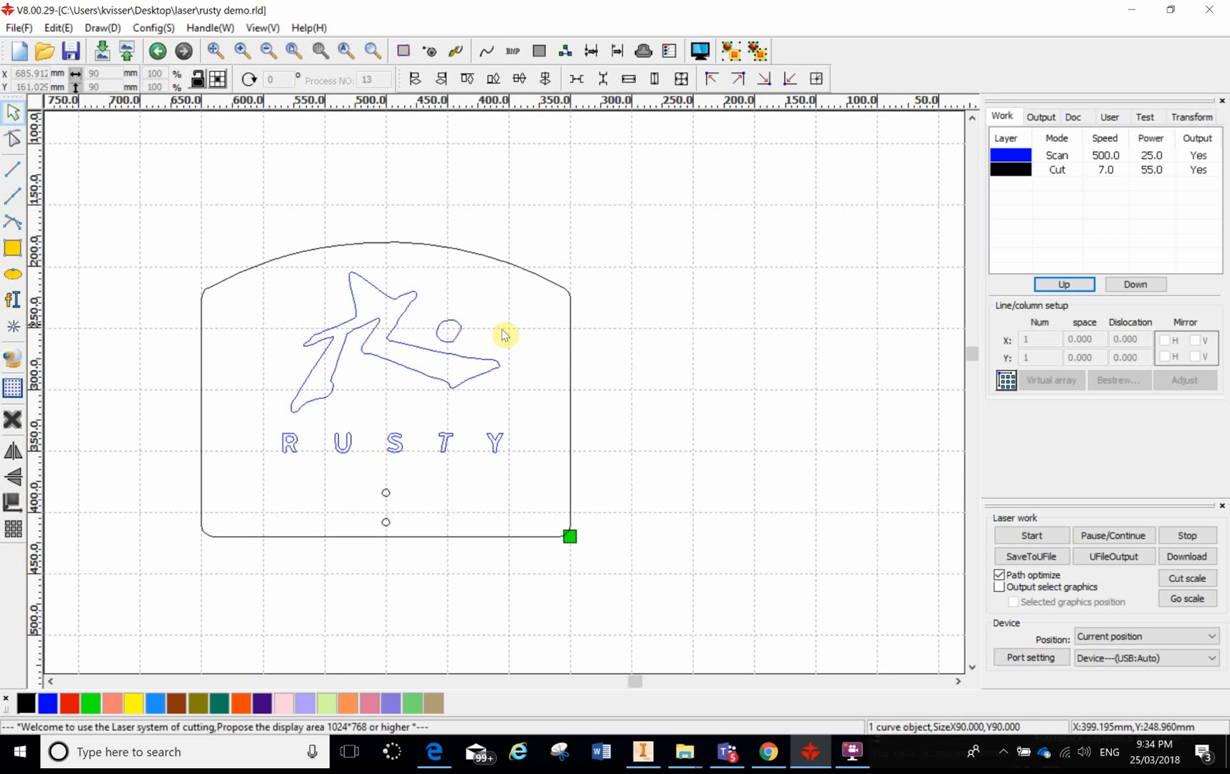
mouse_move(392, 390)
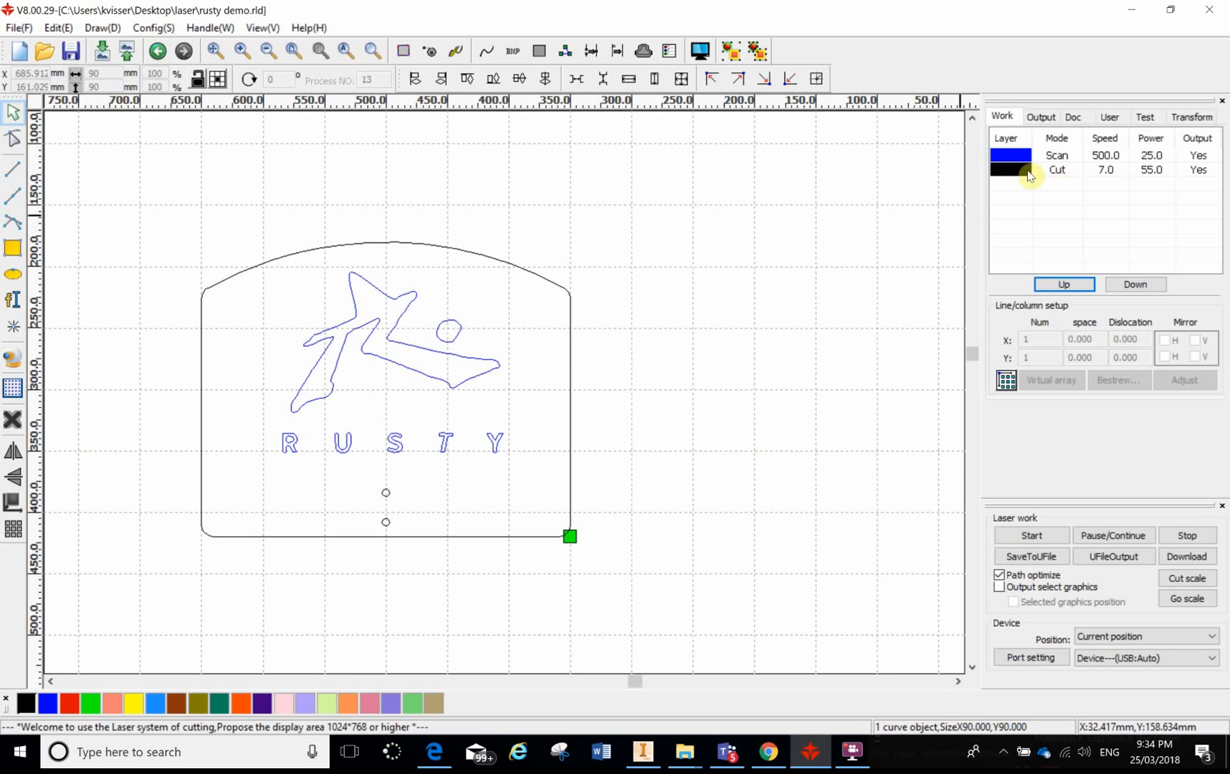
mouse_move(415, 453)
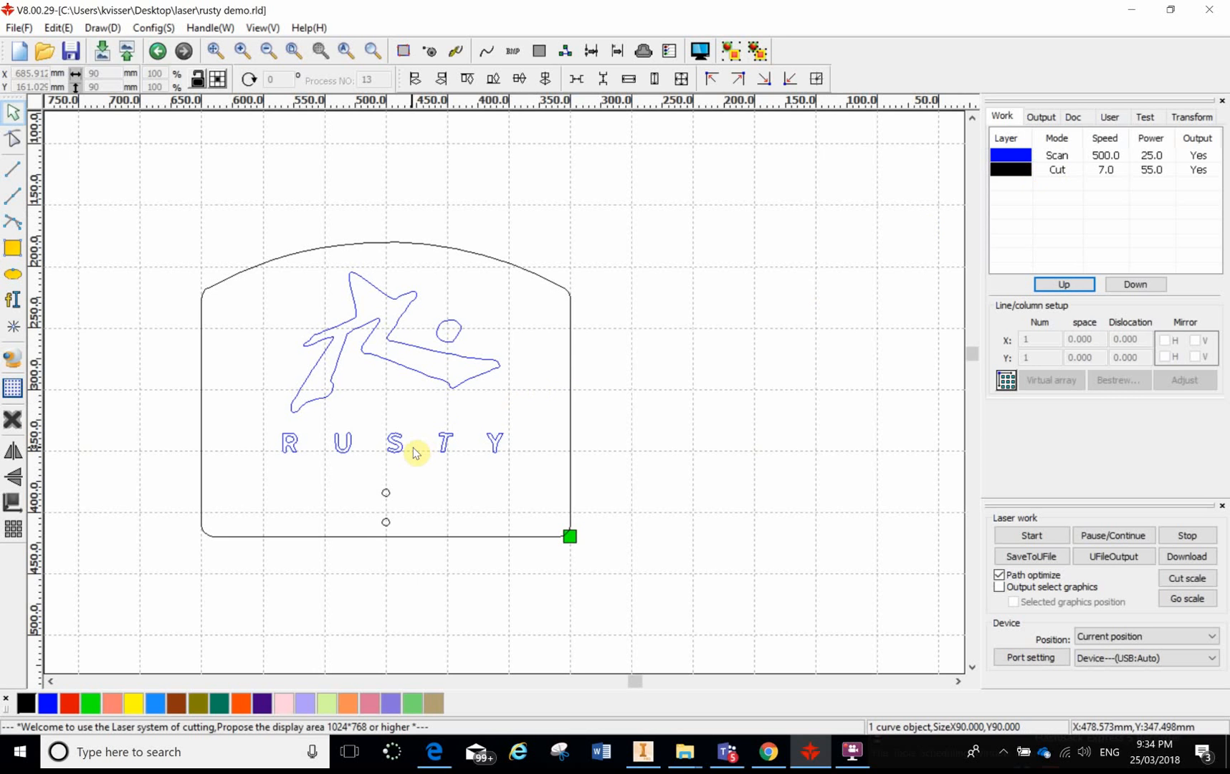
mouse_move(137, 488)
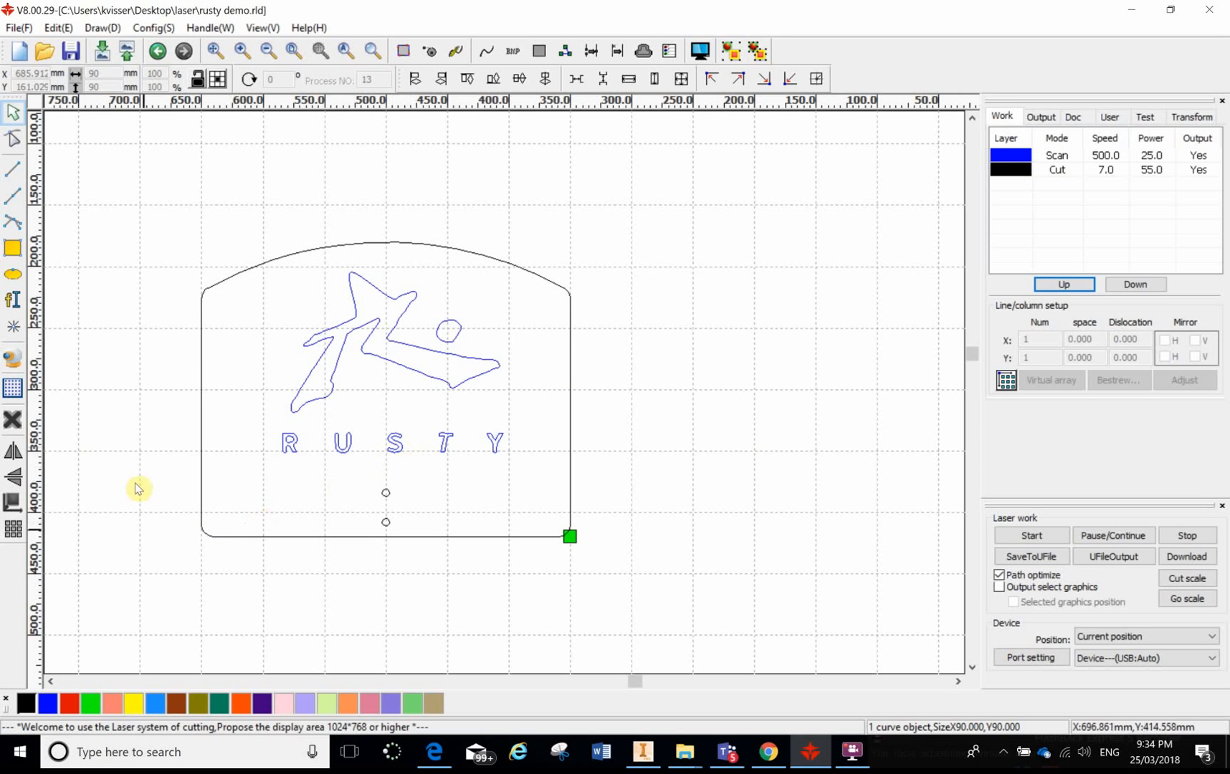
mouse_move(123, 333)
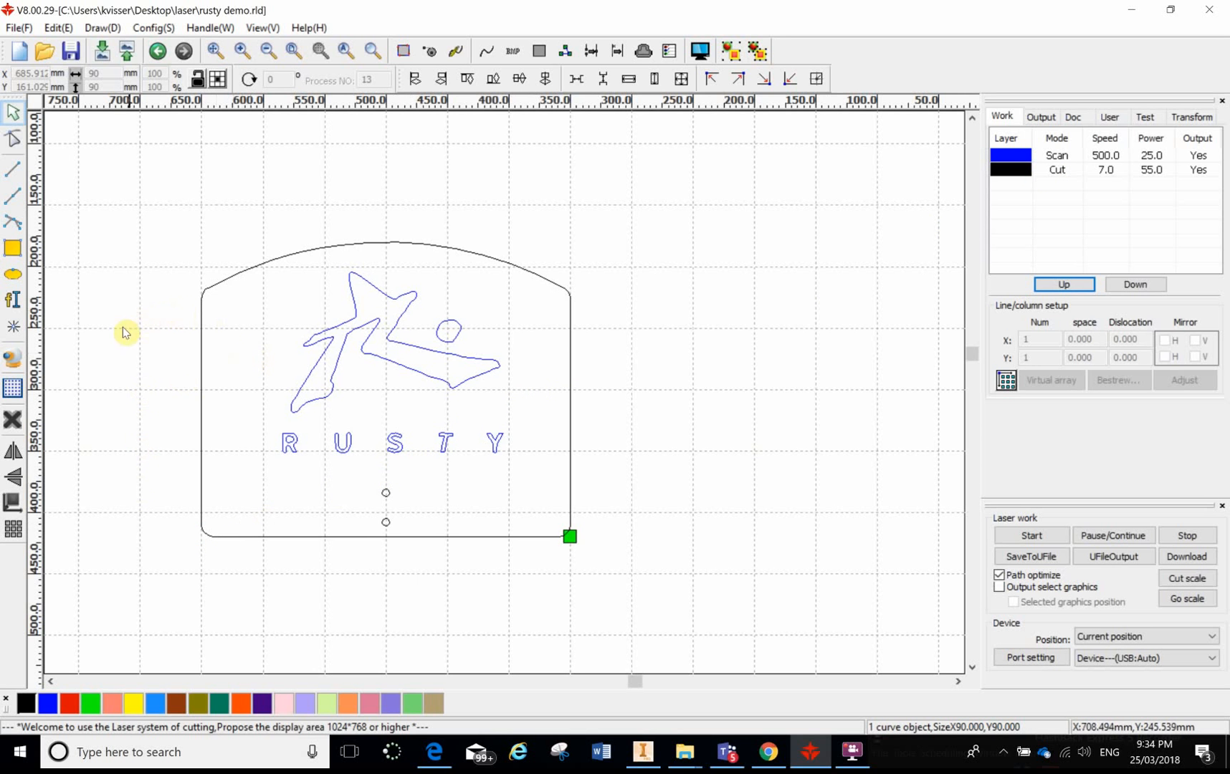
mouse_move(339, 547)
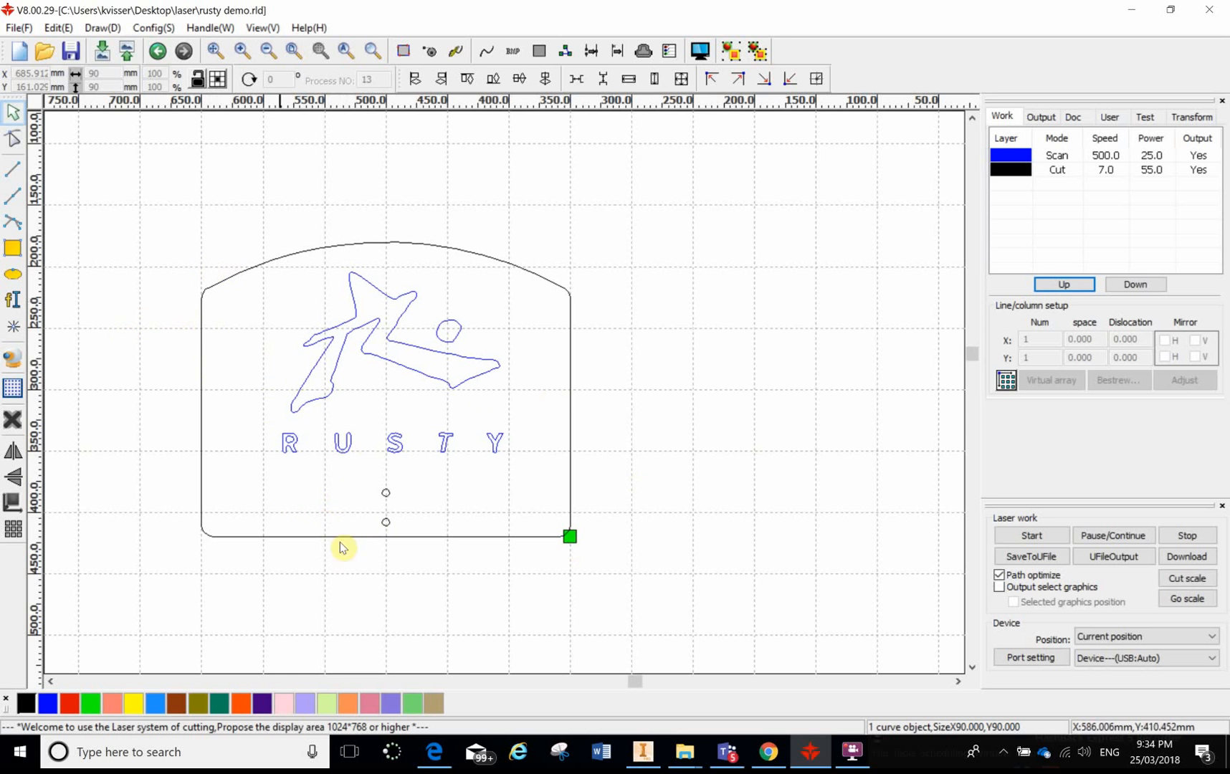
mouse_move(415, 509)
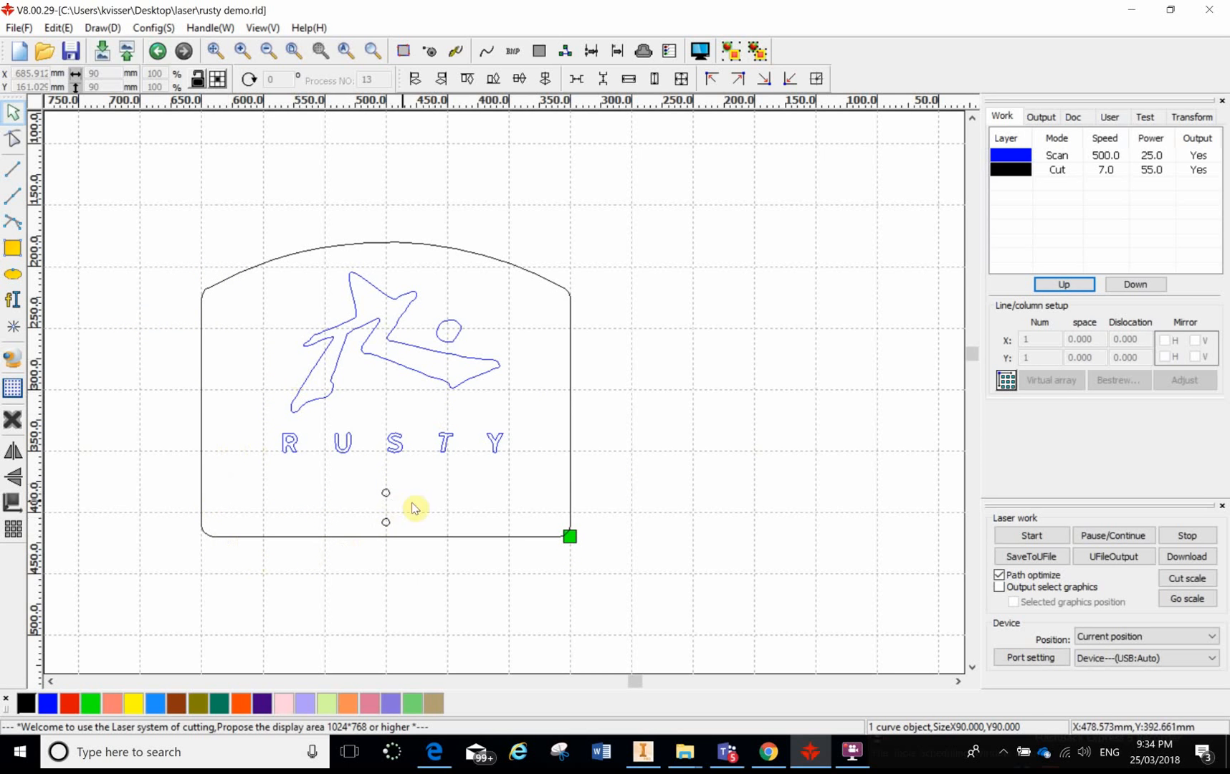
mouse_move(1194, 285)
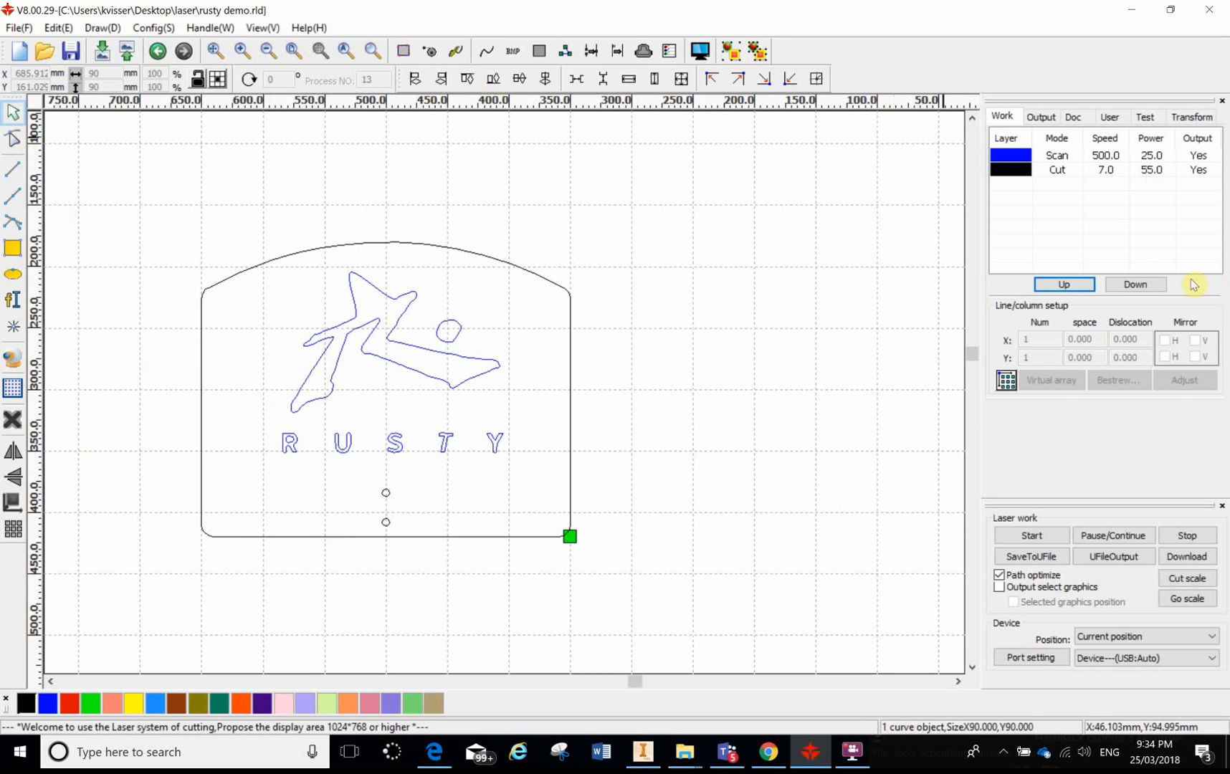
mouse_move(162, 182)
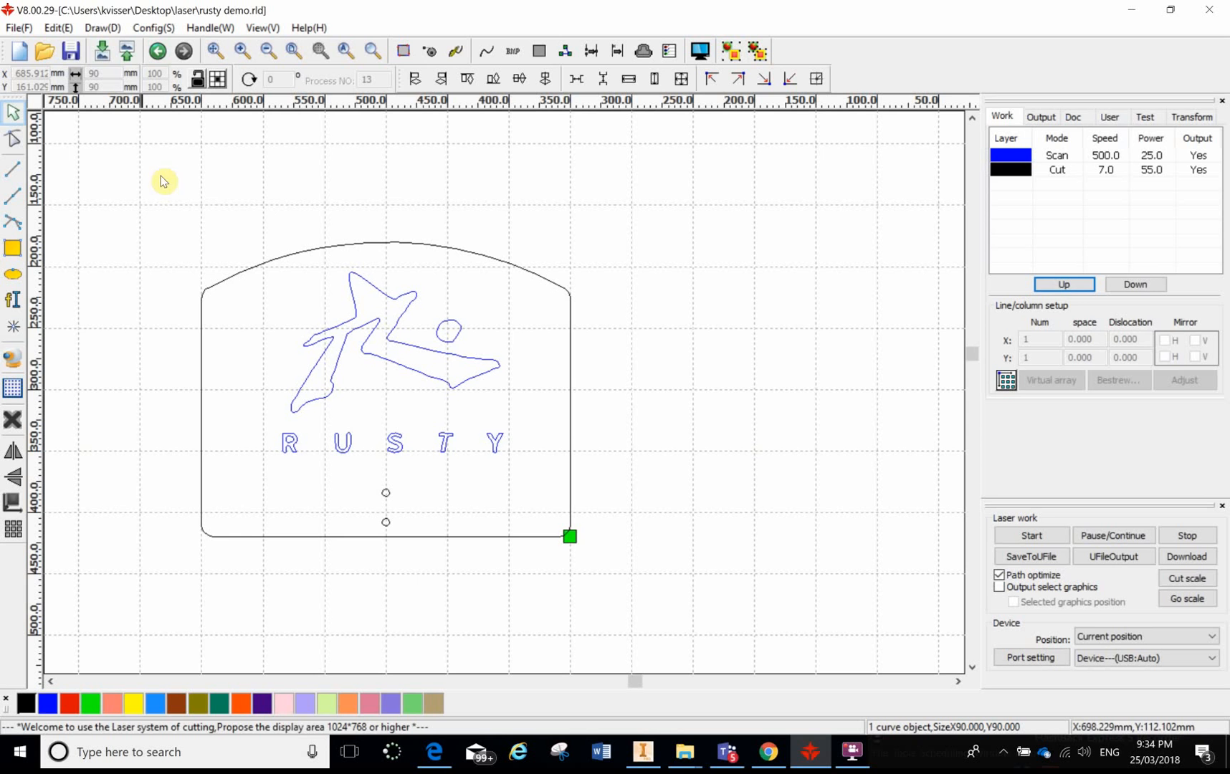
mouse_move(13, 301)
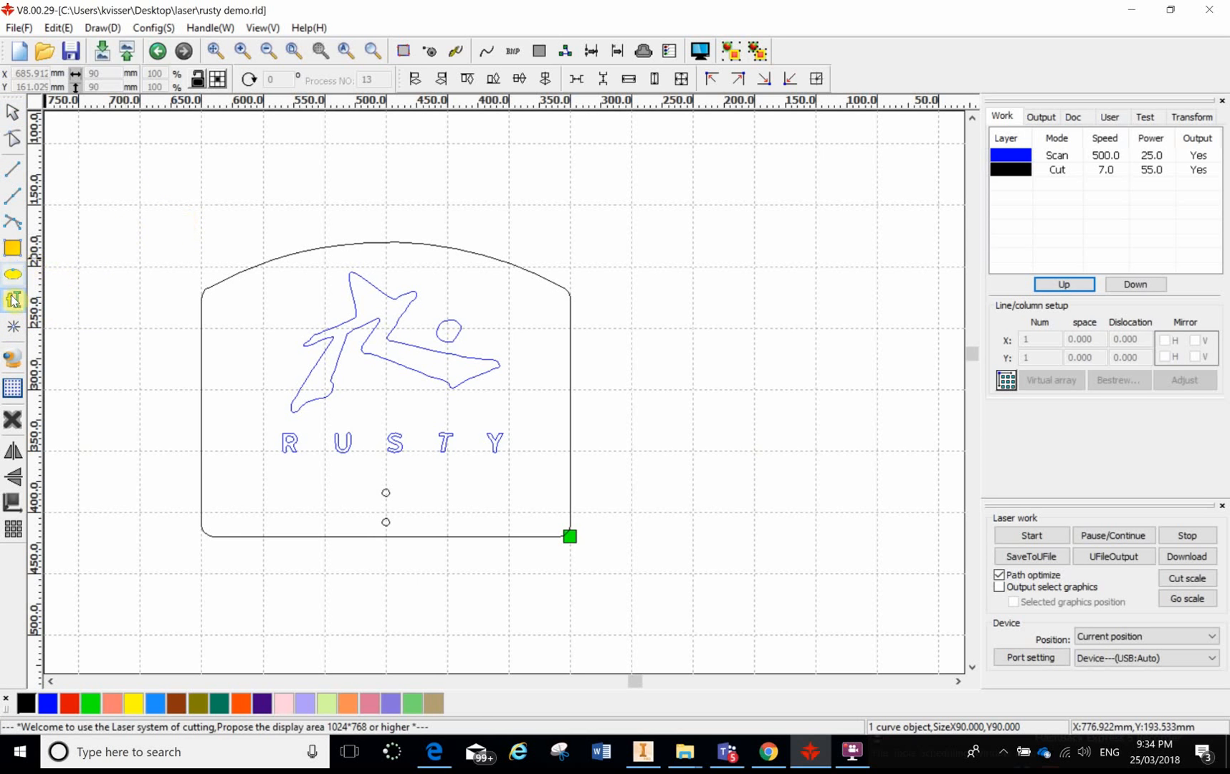
mouse_move(20, 441)
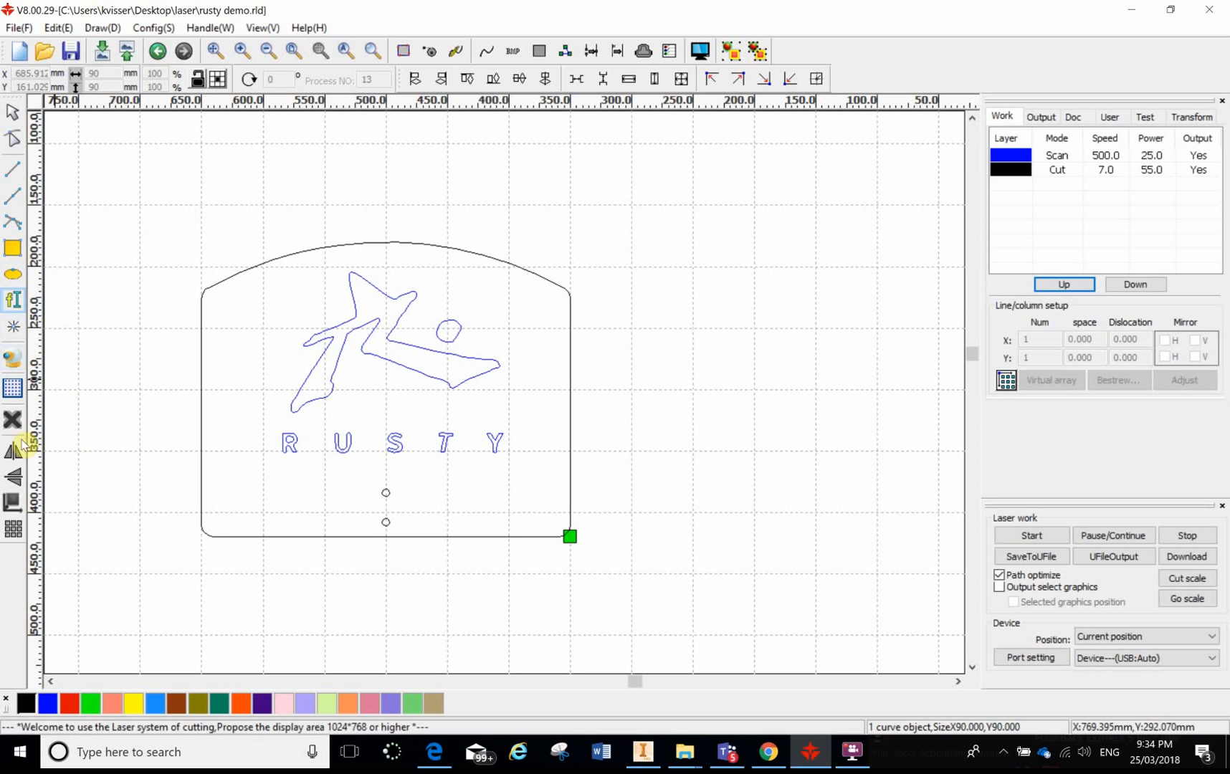
mouse_move(13, 423)
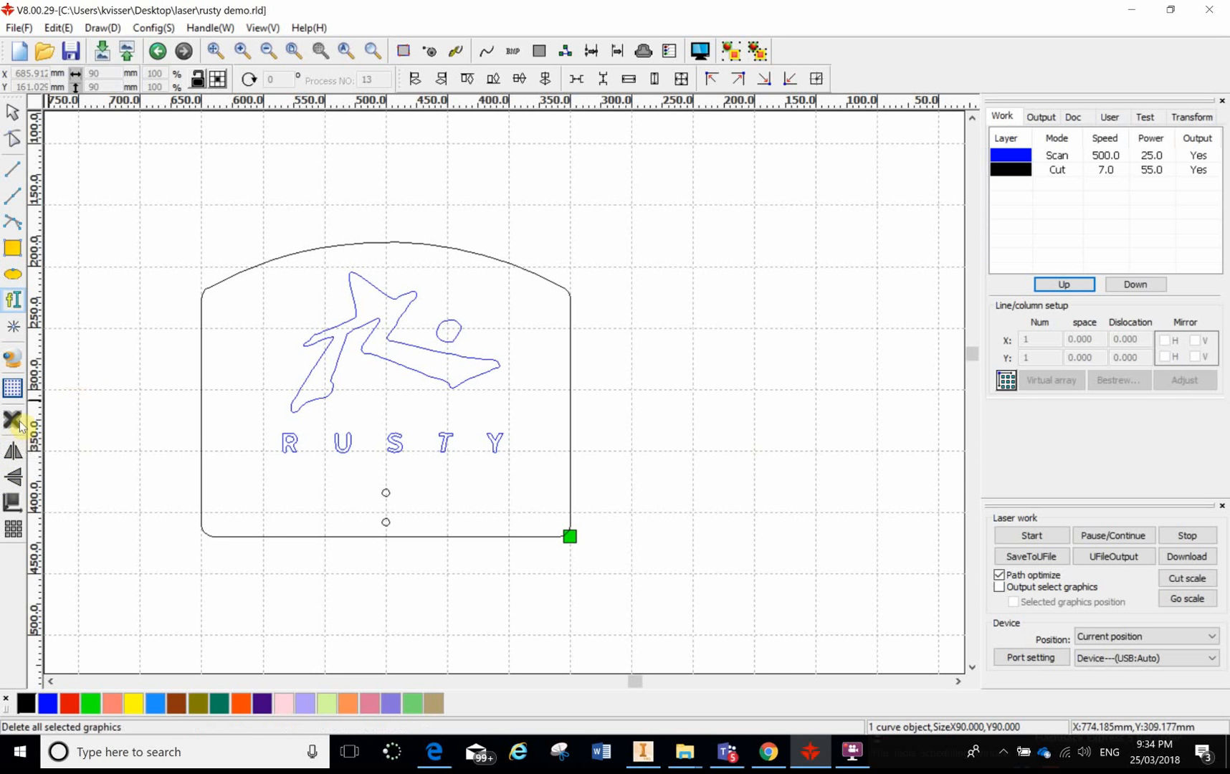
mouse_move(13, 422)
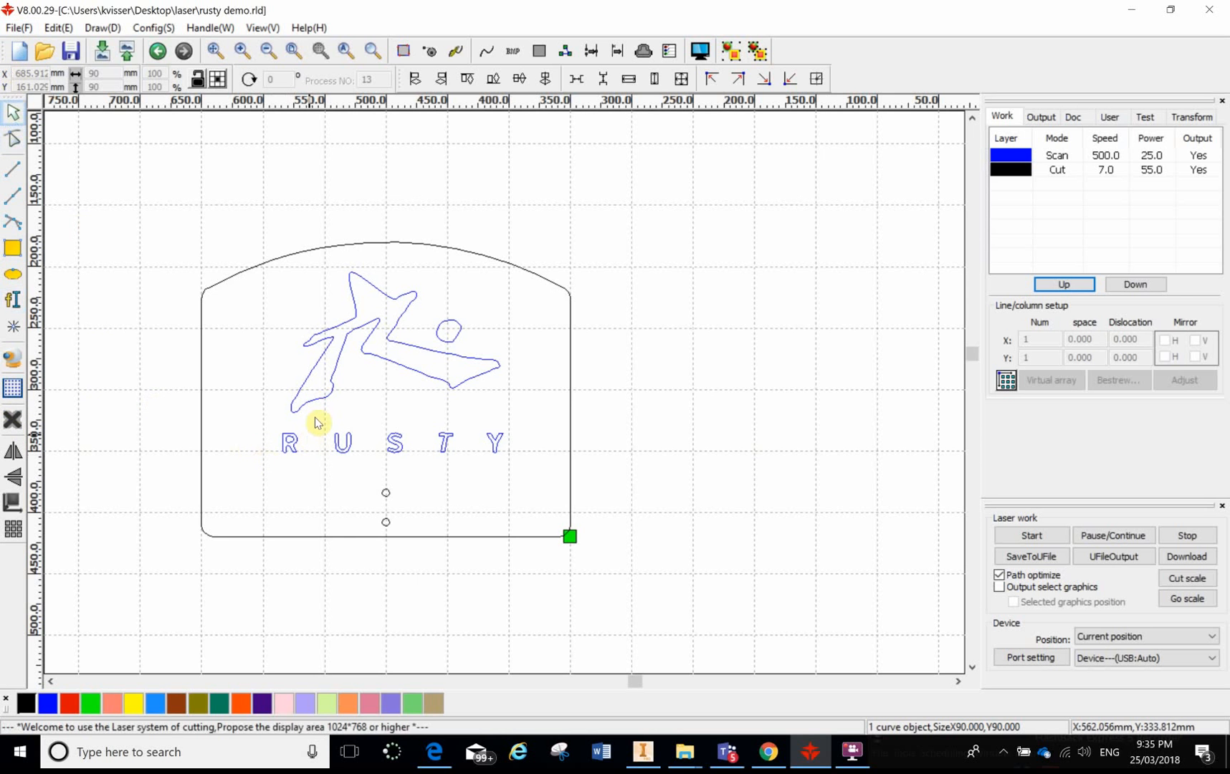
left_click(368, 337)
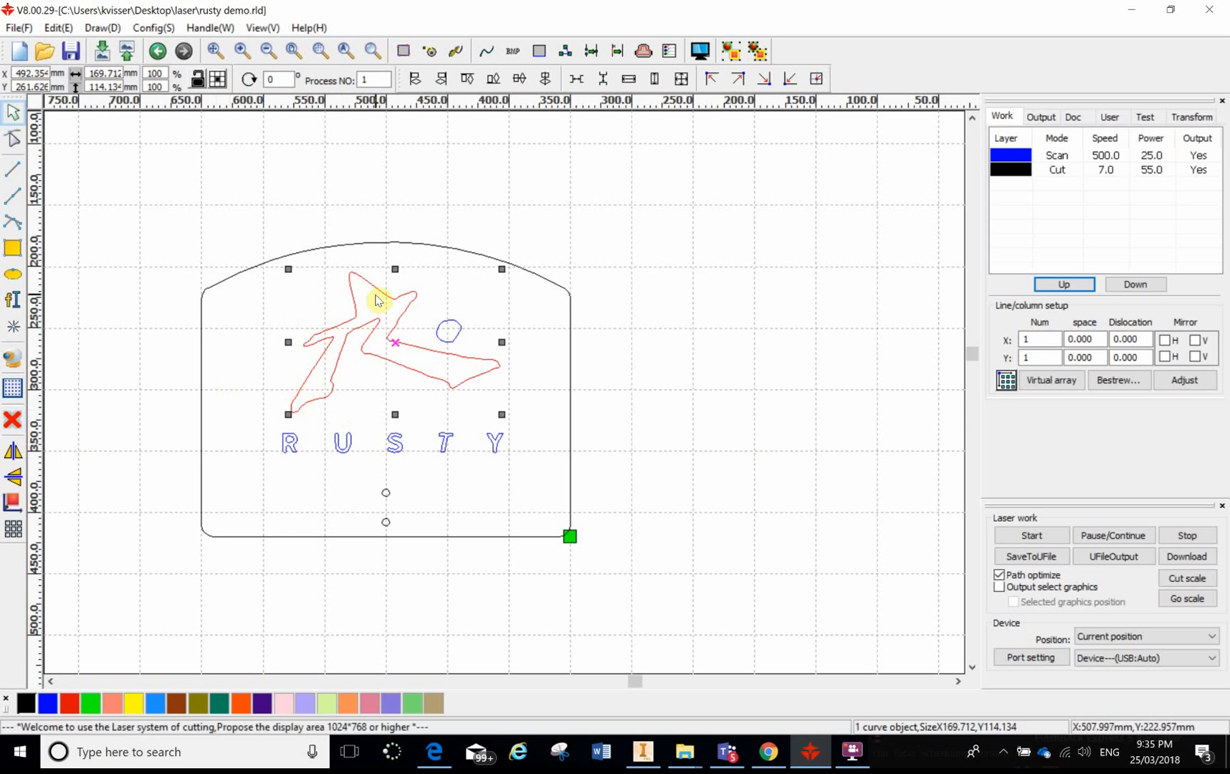
mouse_move(377, 295)
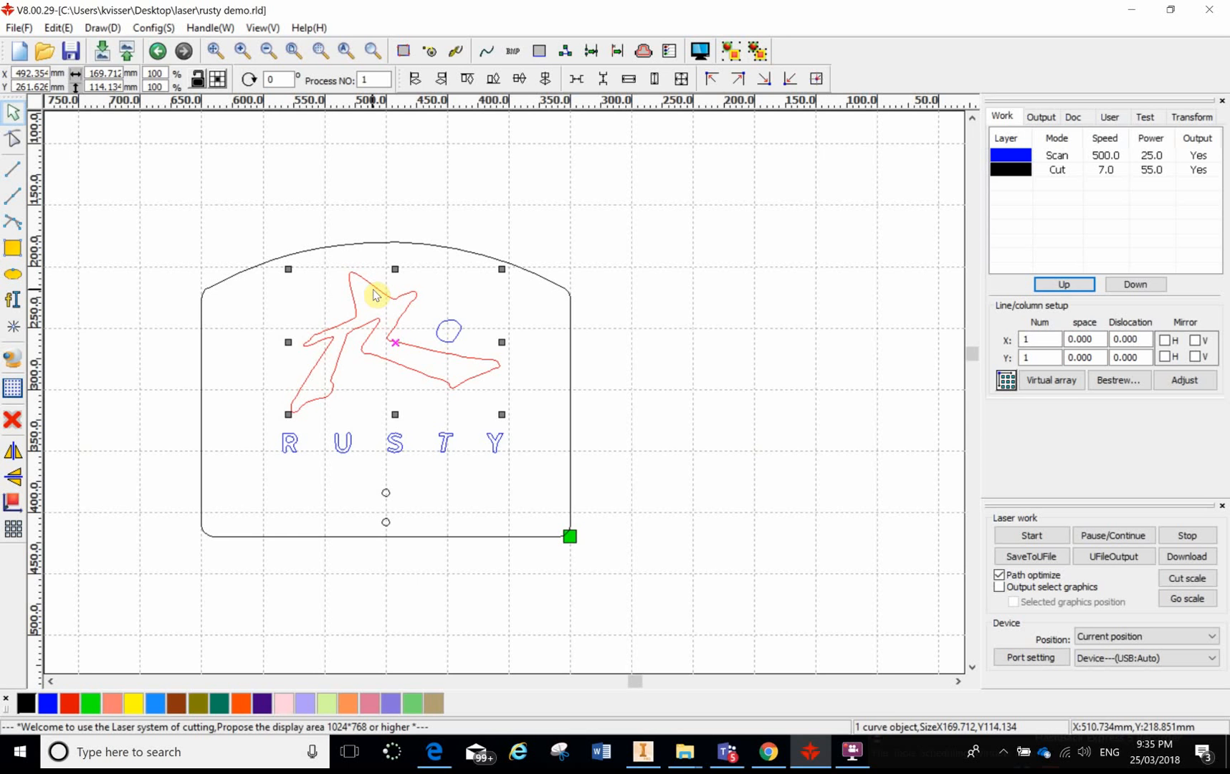
mouse_move(67, 377)
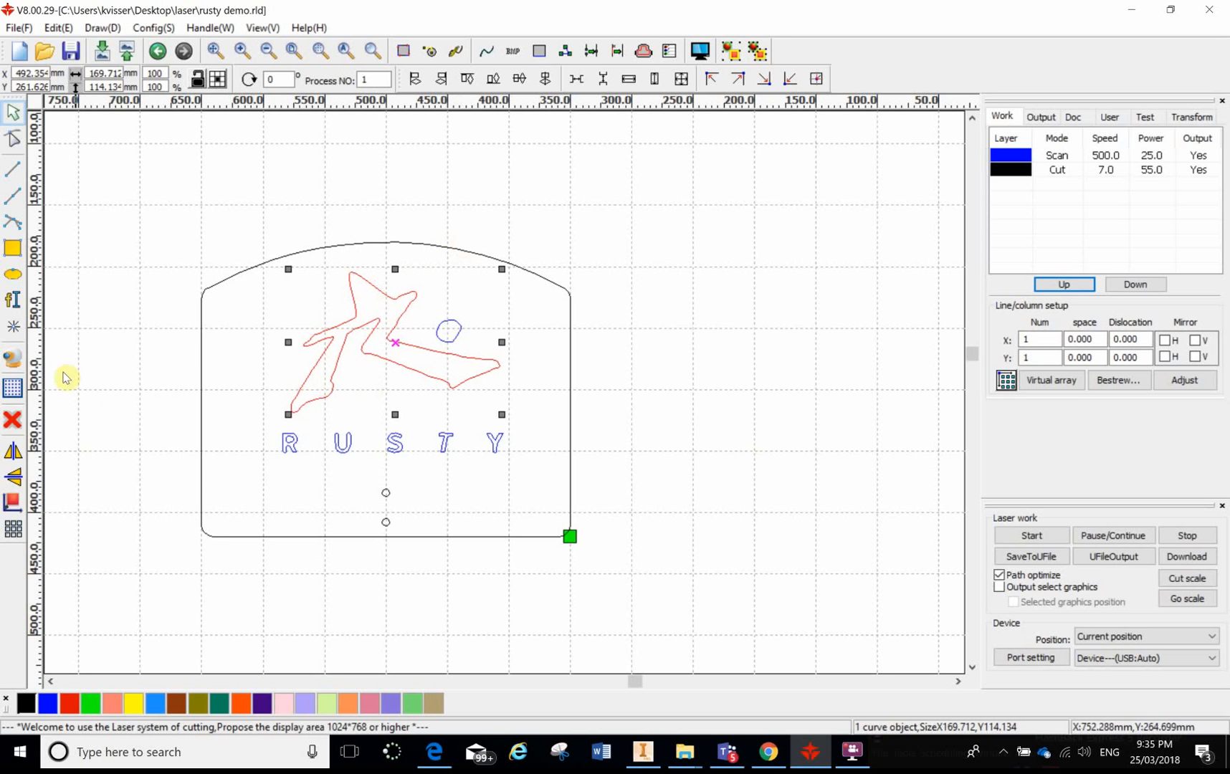
mouse_move(59, 464)
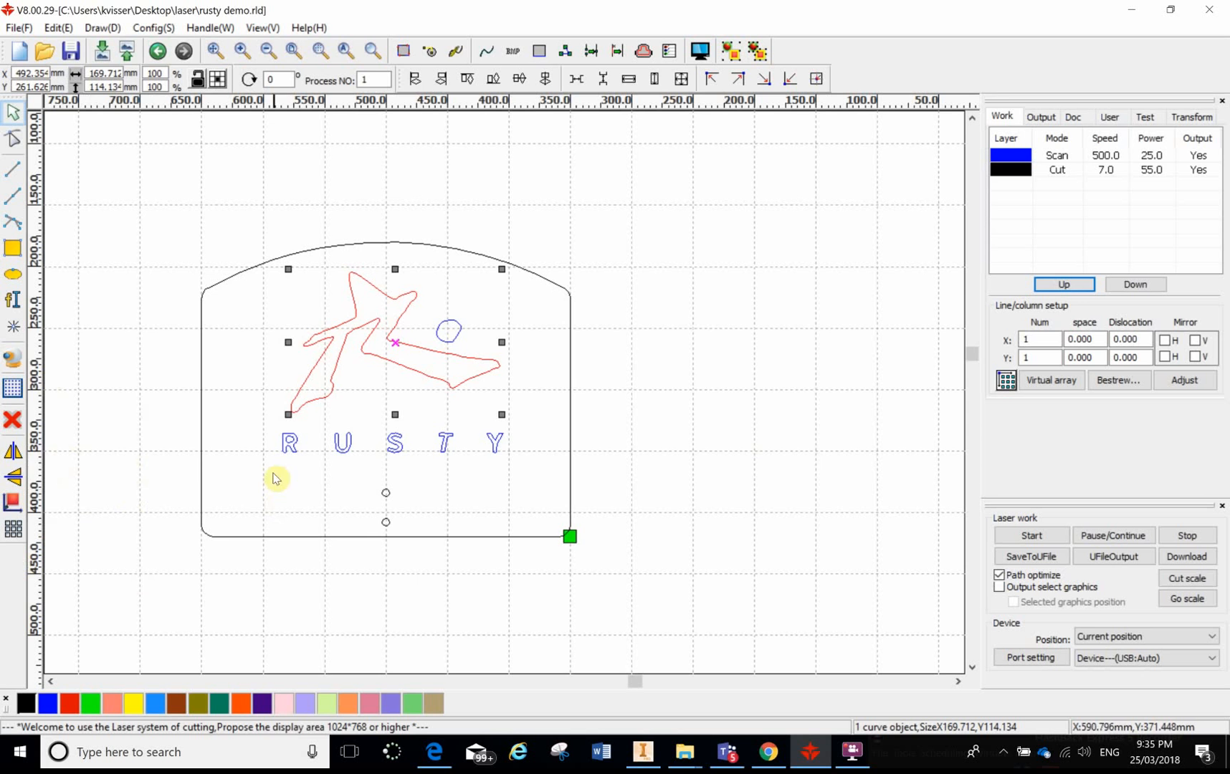
mouse_move(13, 459)
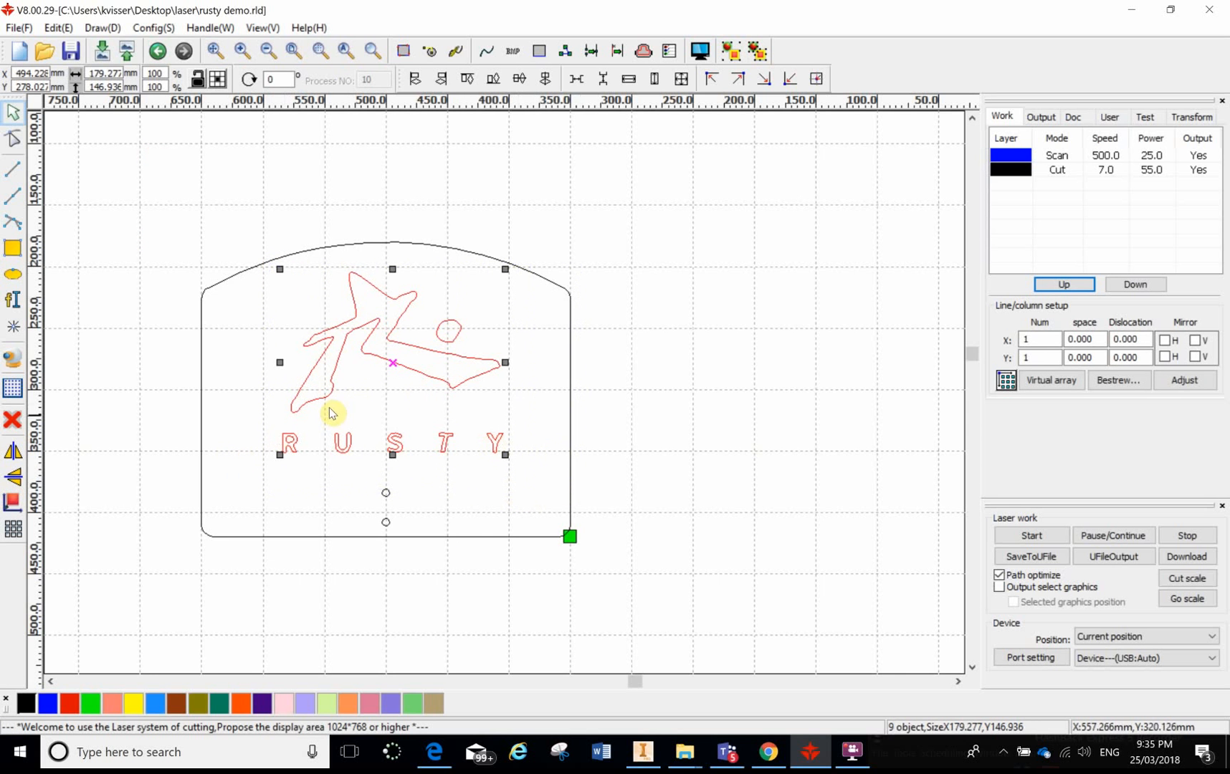
mouse_move(14, 403)
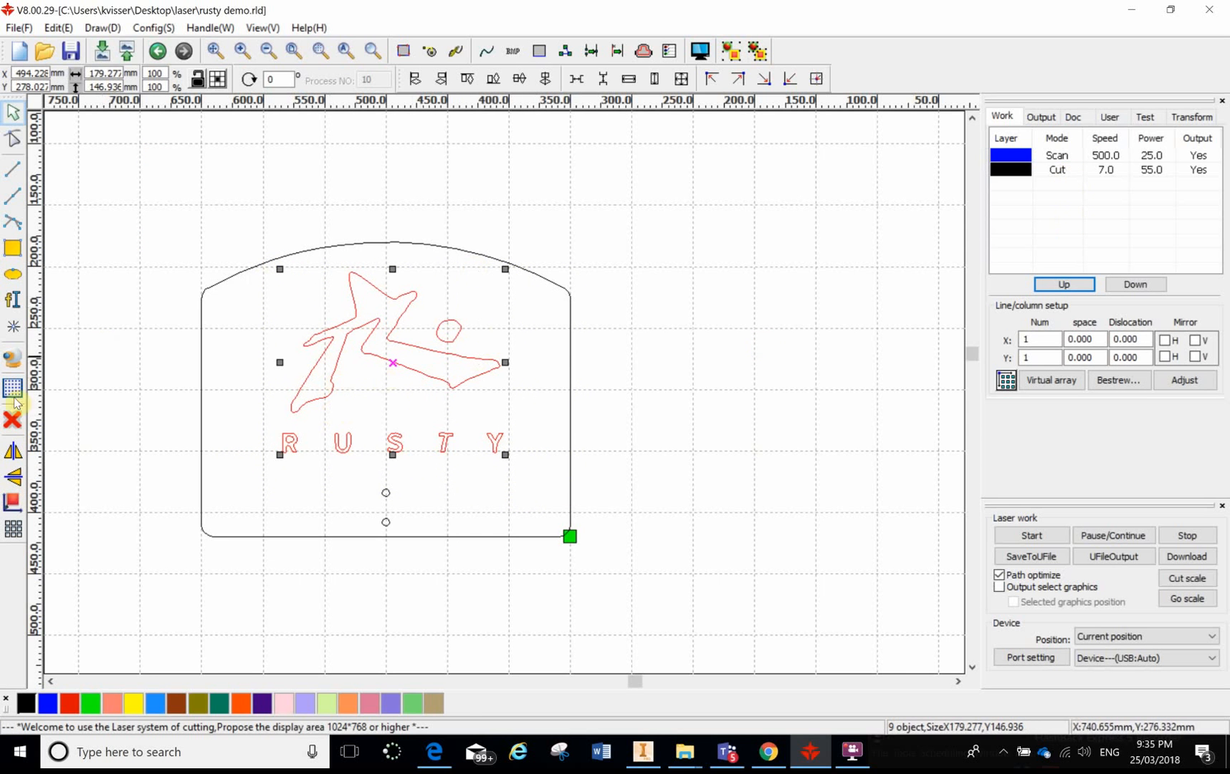
mouse_move(13, 500)
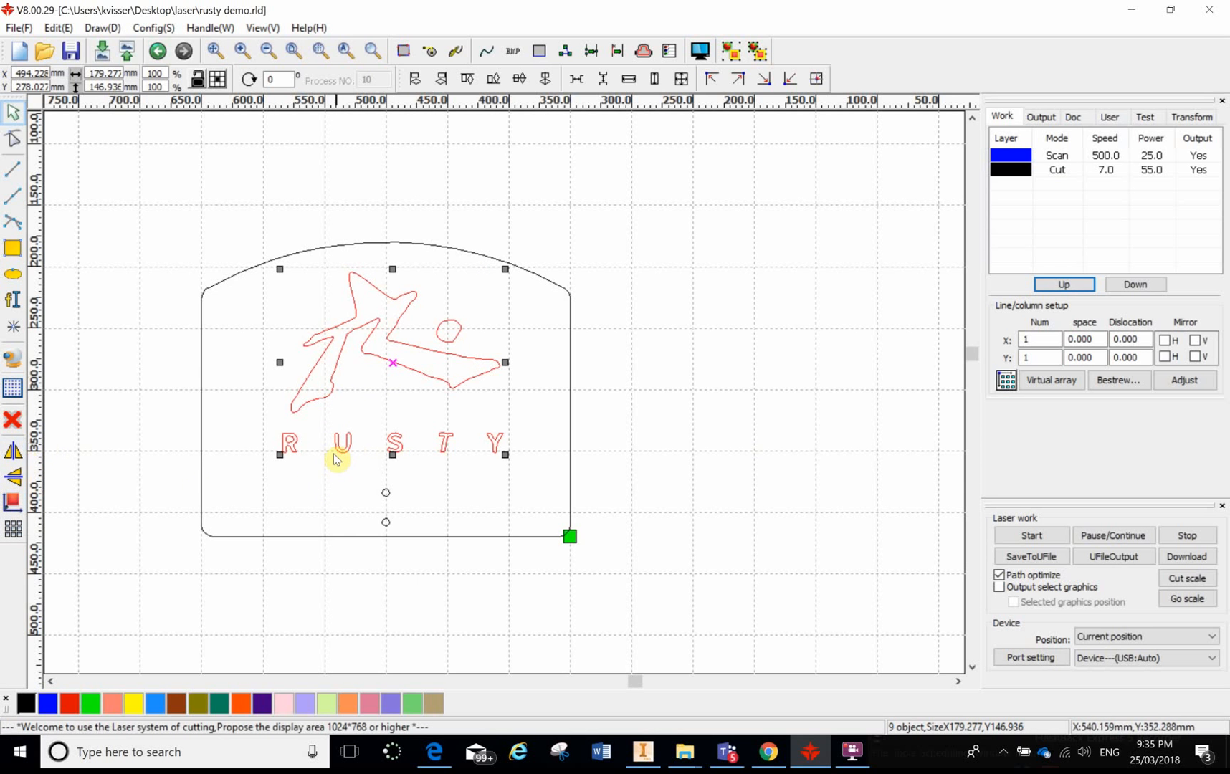
mouse_move(113, 414)
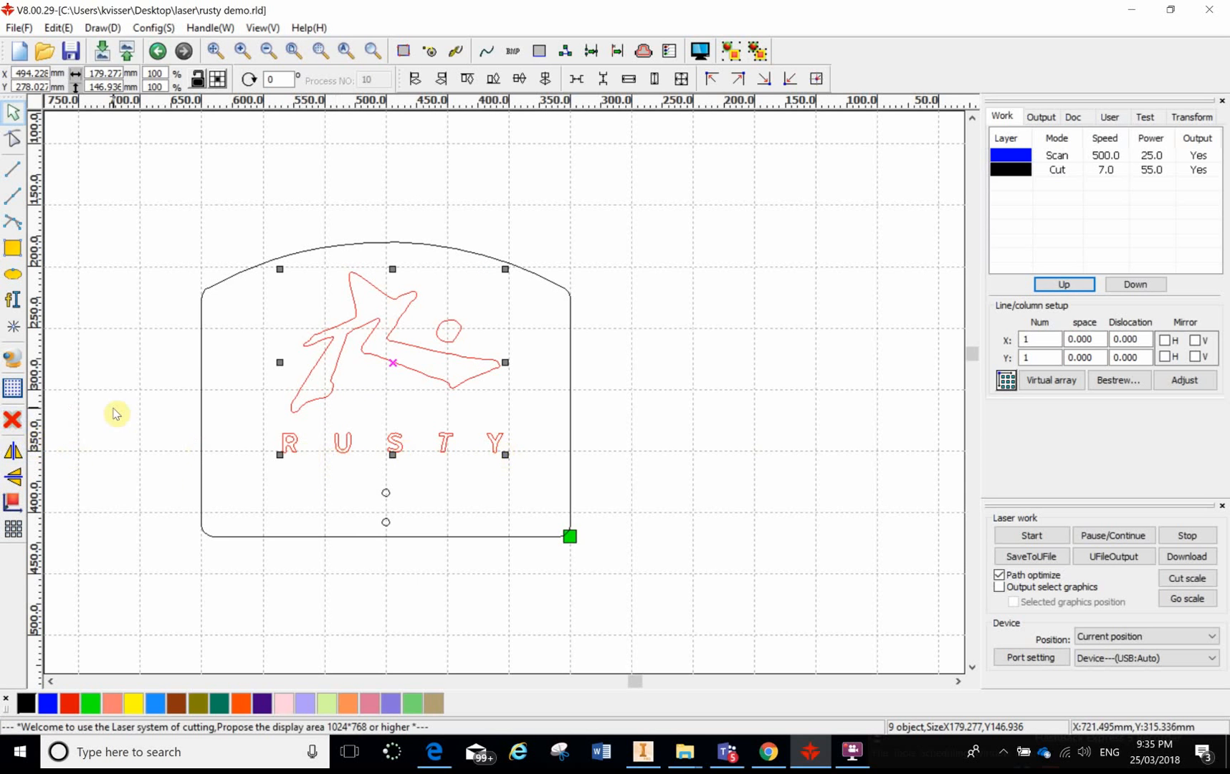
mouse_move(96, 384)
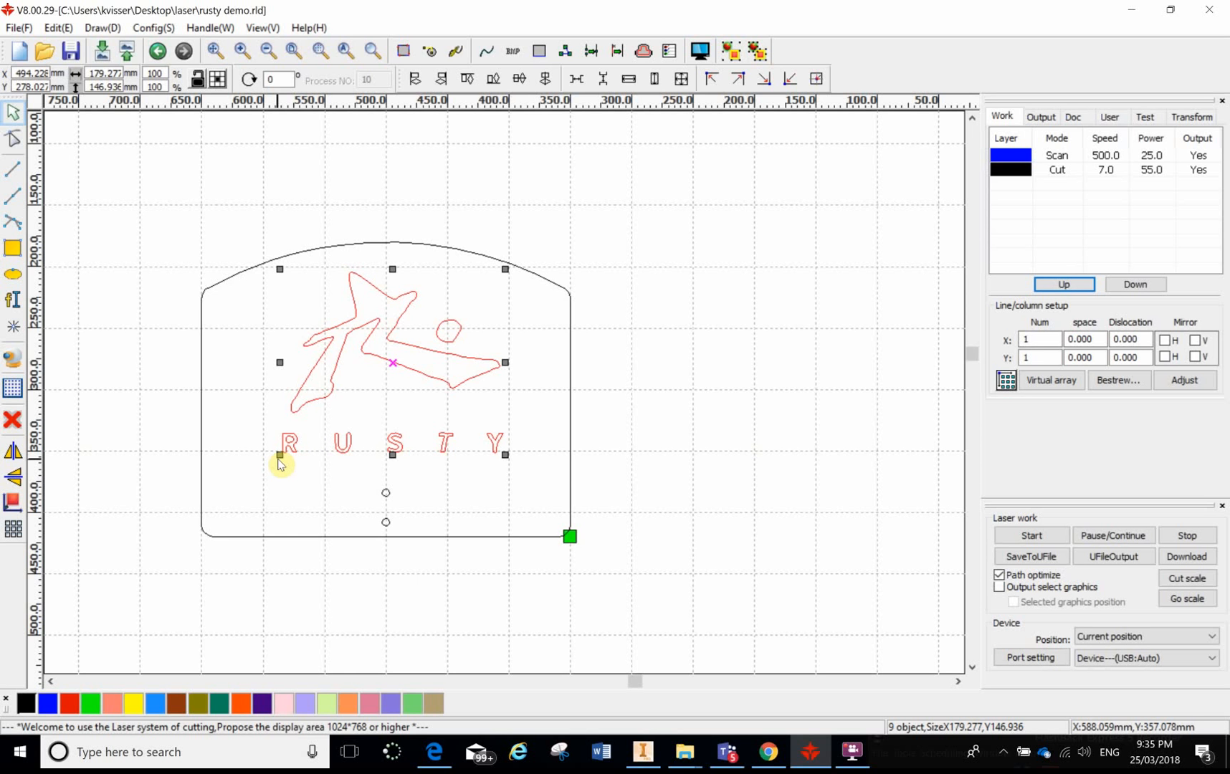
left_click(13, 453)
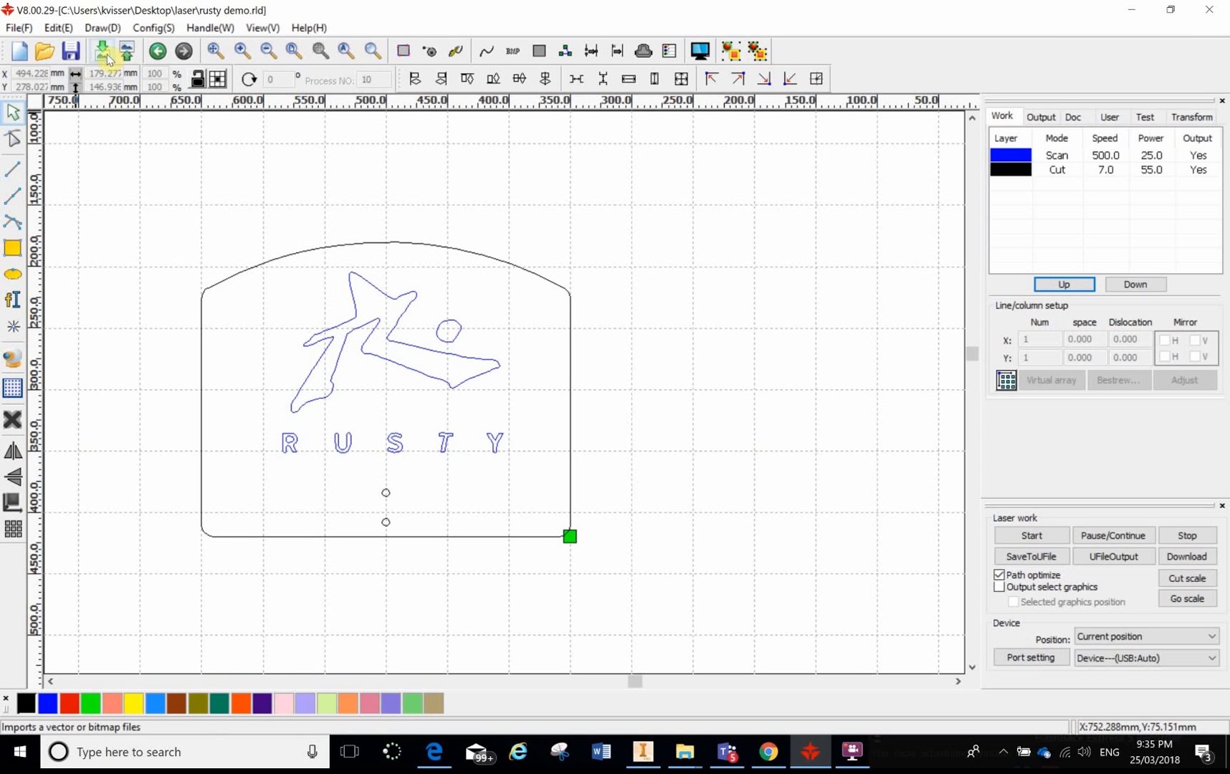
mouse_move(104, 52)
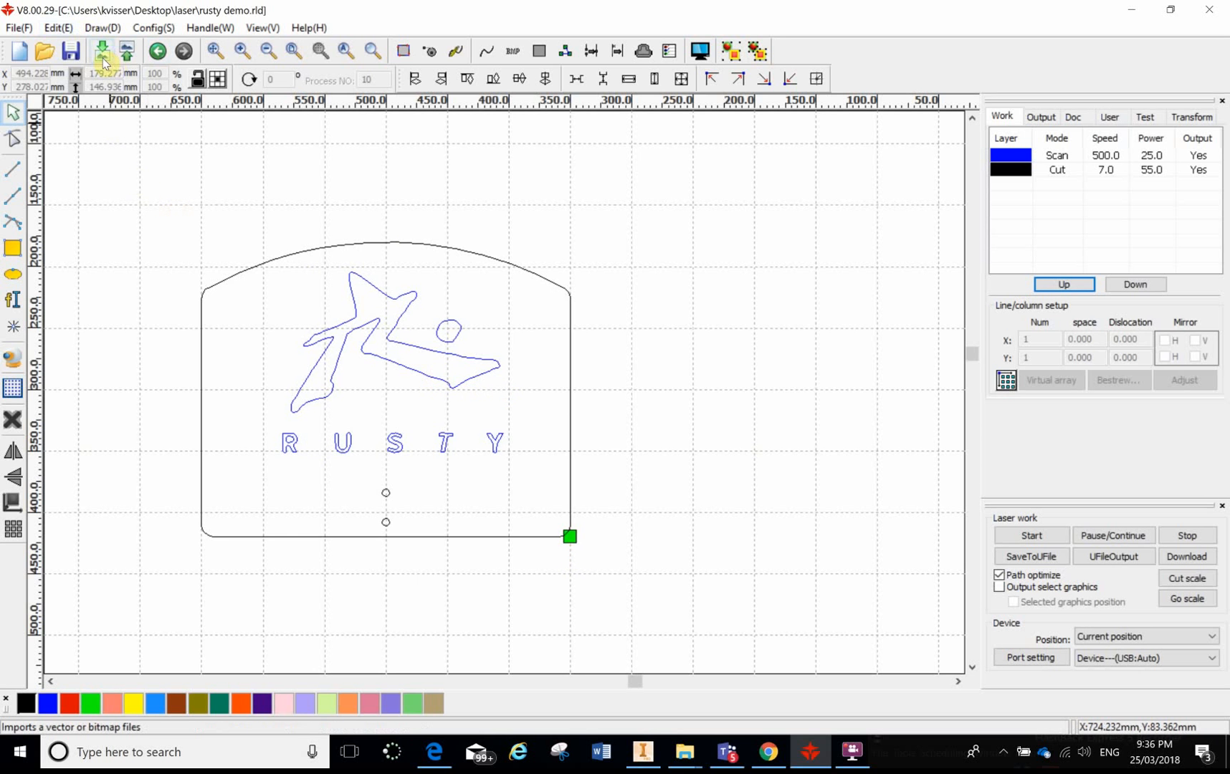
mouse_move(126, 52)
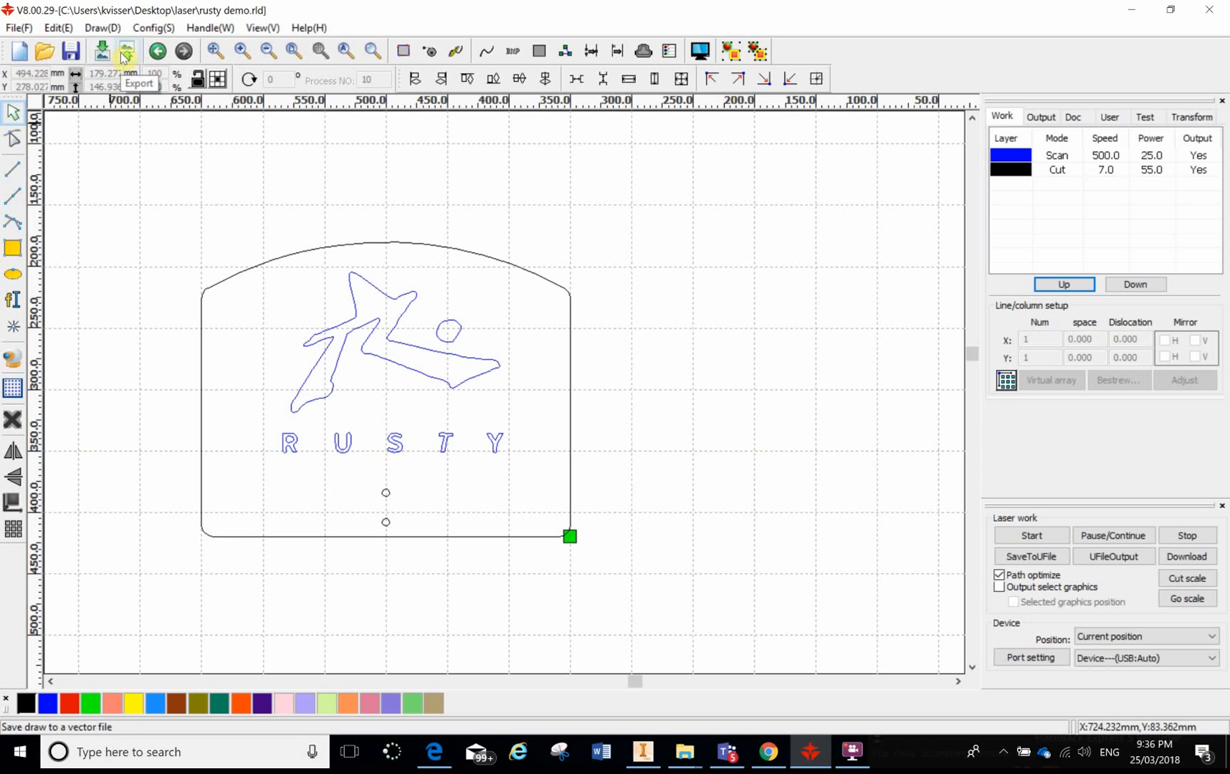
mouse_move(124, 211)
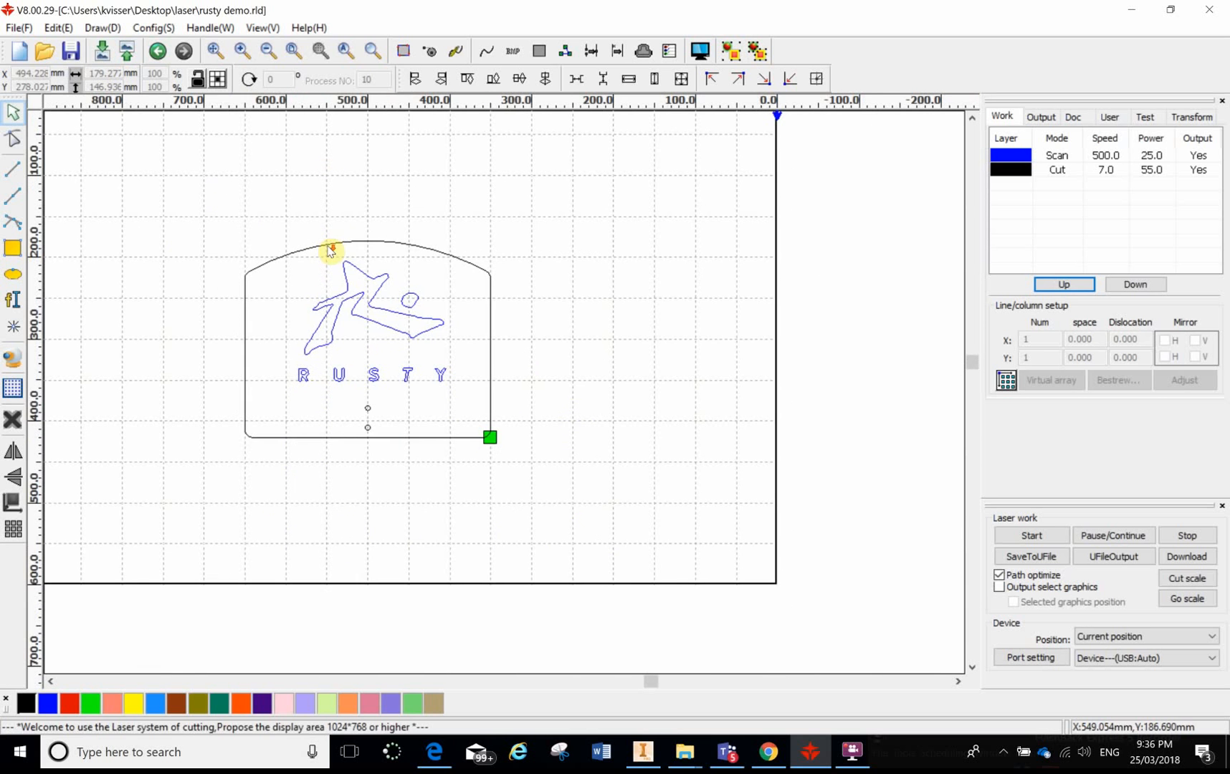
Step: Zoom out twice, then fit the whole RUSTY design with its outline in view
left_click(344, 52)
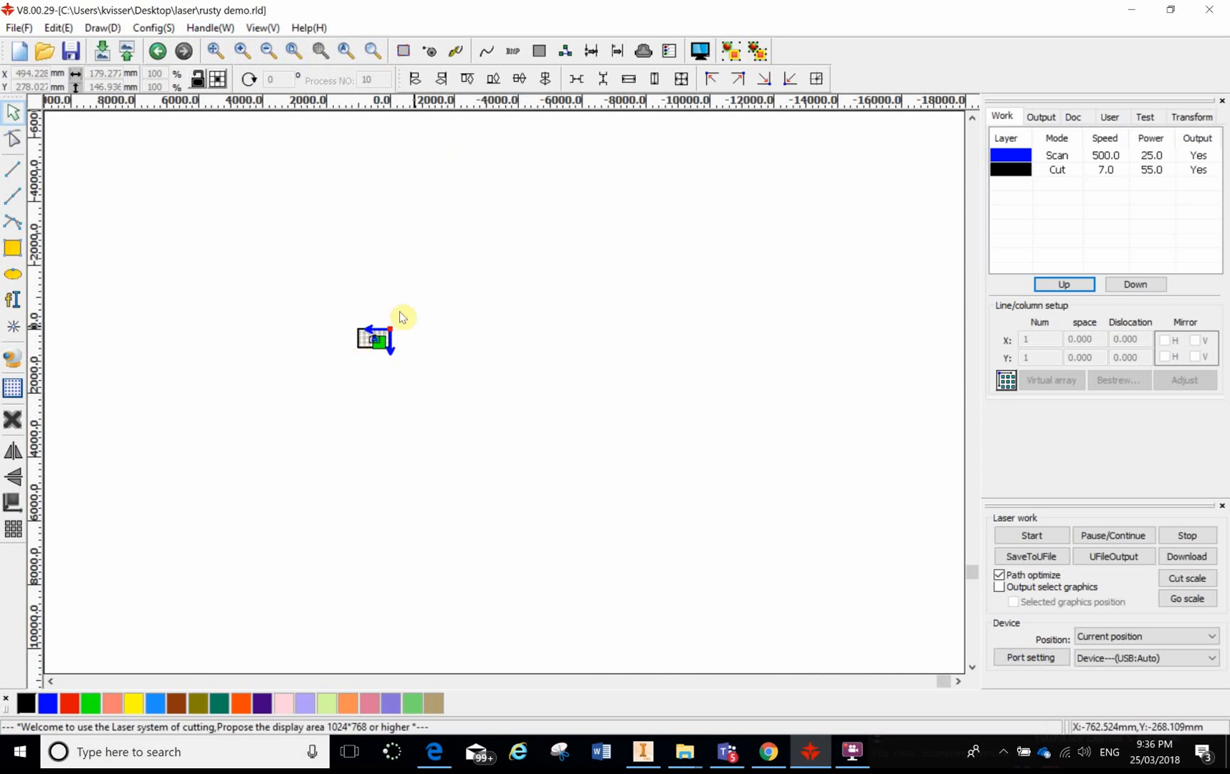
mouse_move(345, 344)
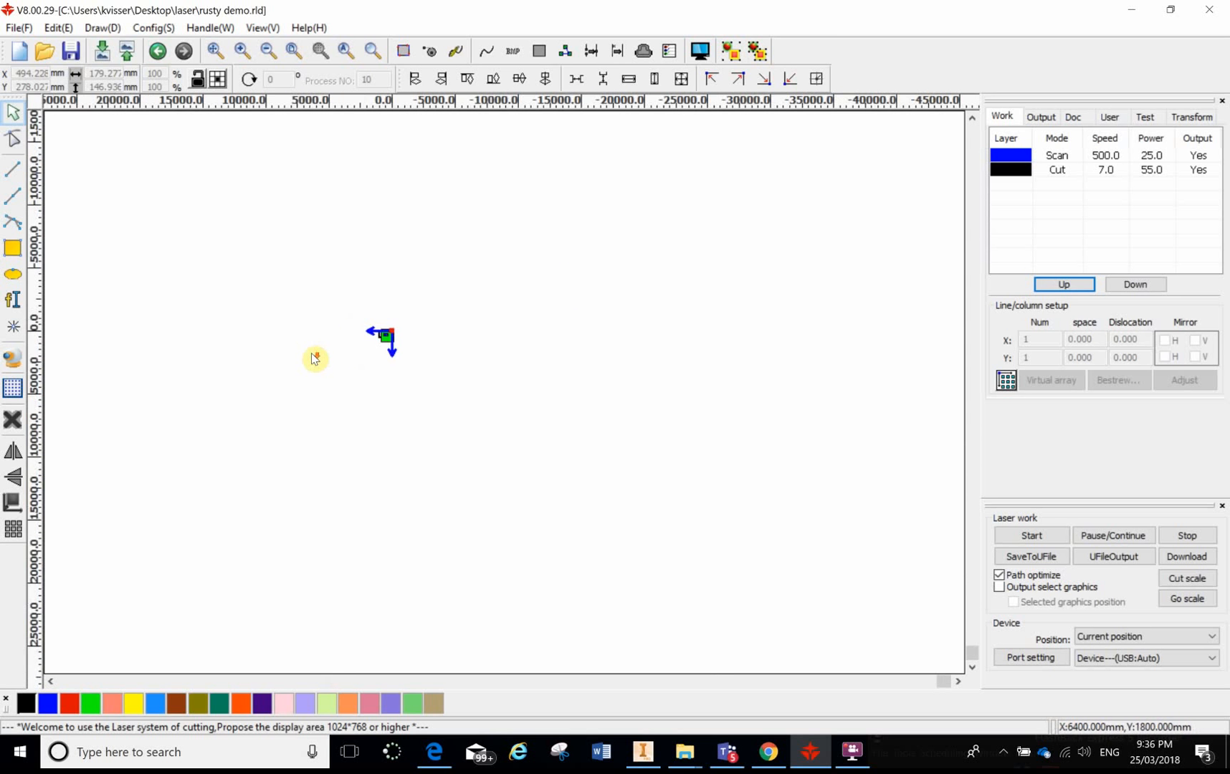
left_click(289, 51)
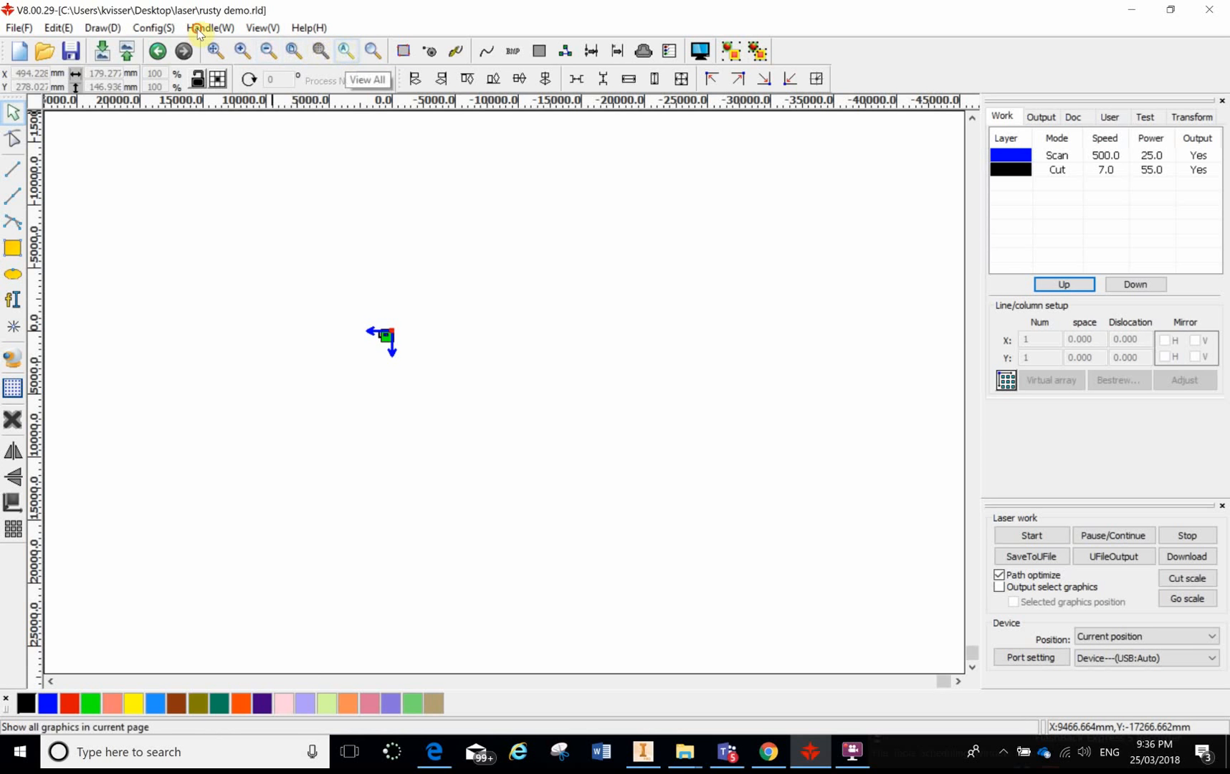
left_click(344, 52)
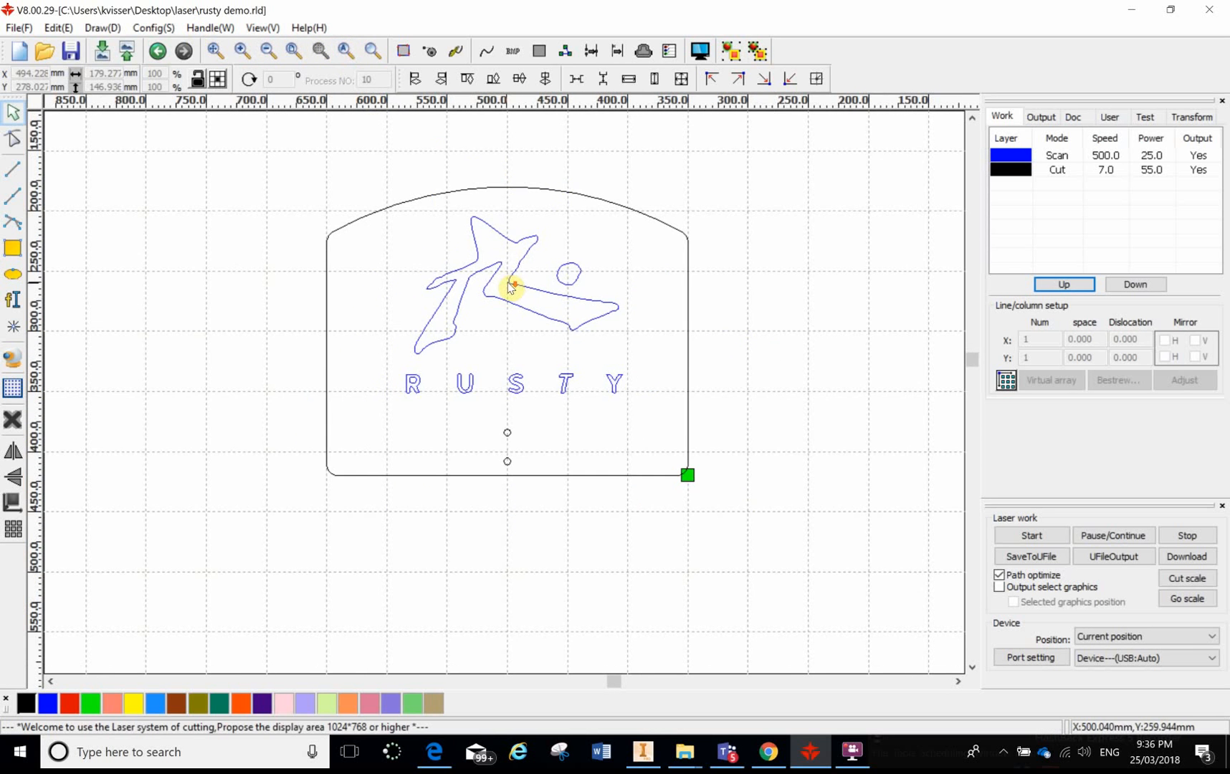
mouse_move(349, 86)
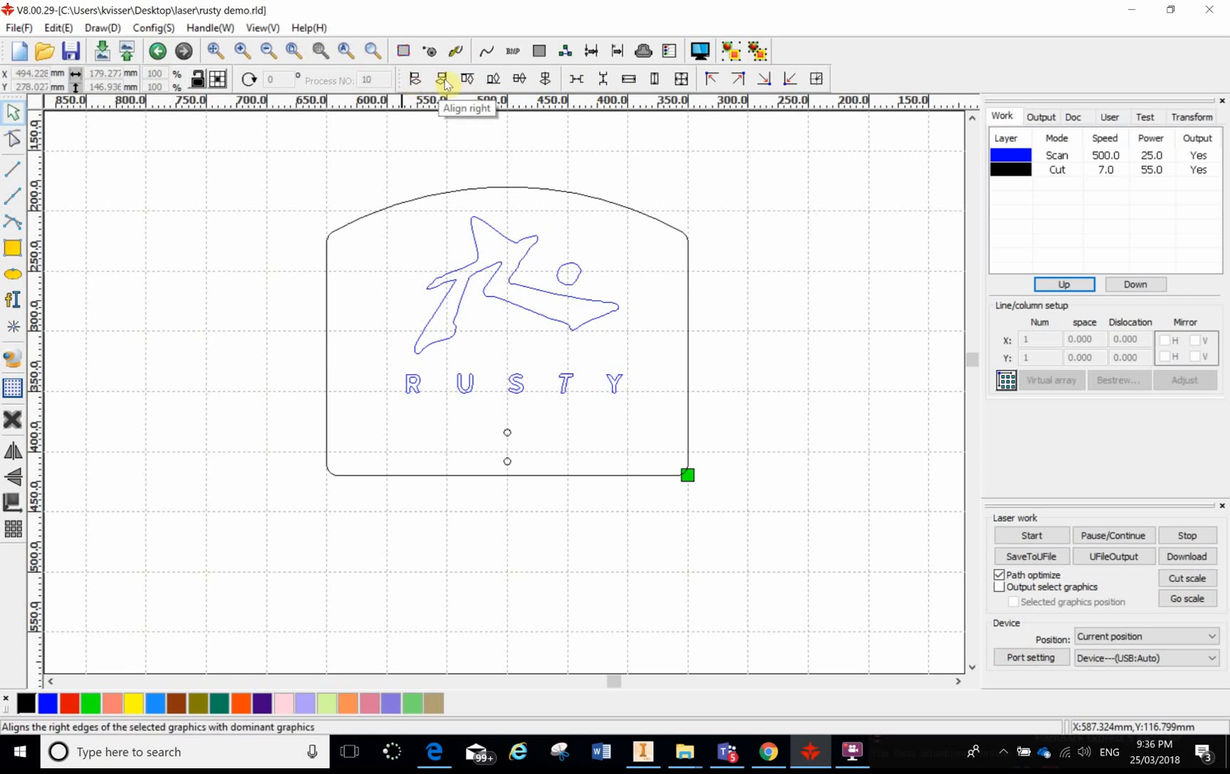
mouse_move(605, 248)
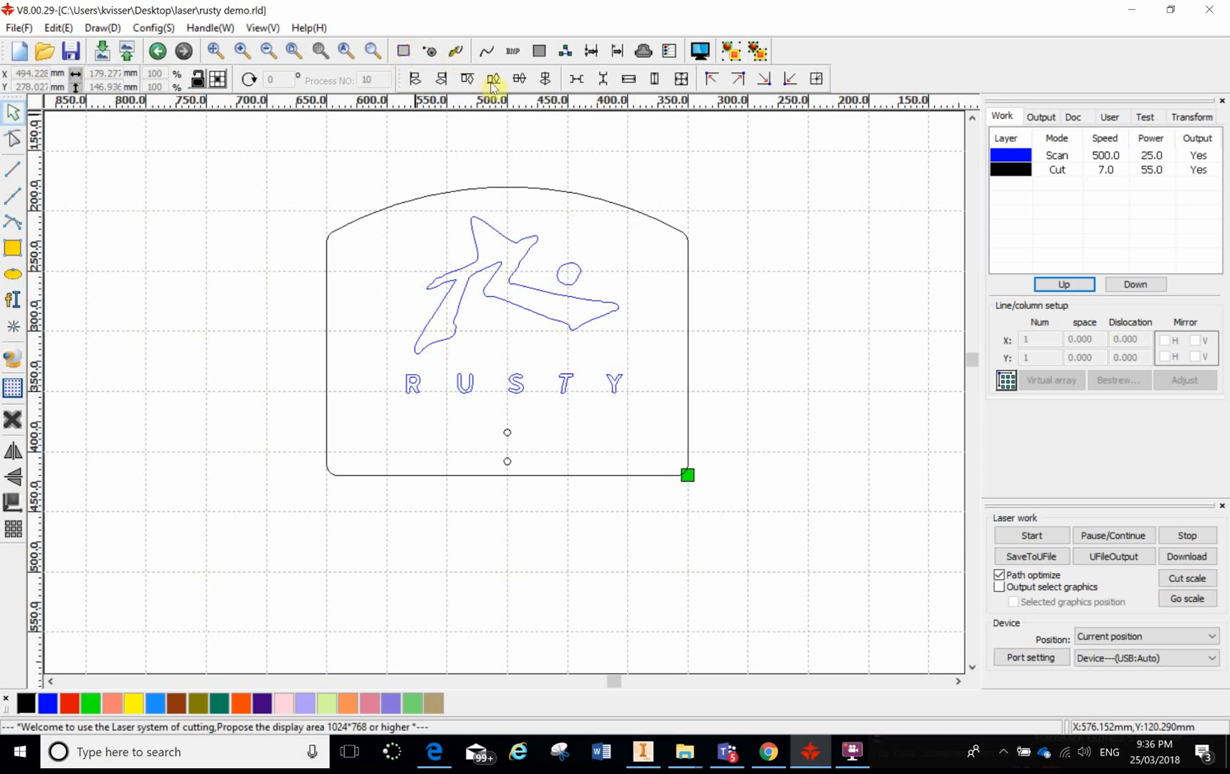
mouse_move(520, 84)
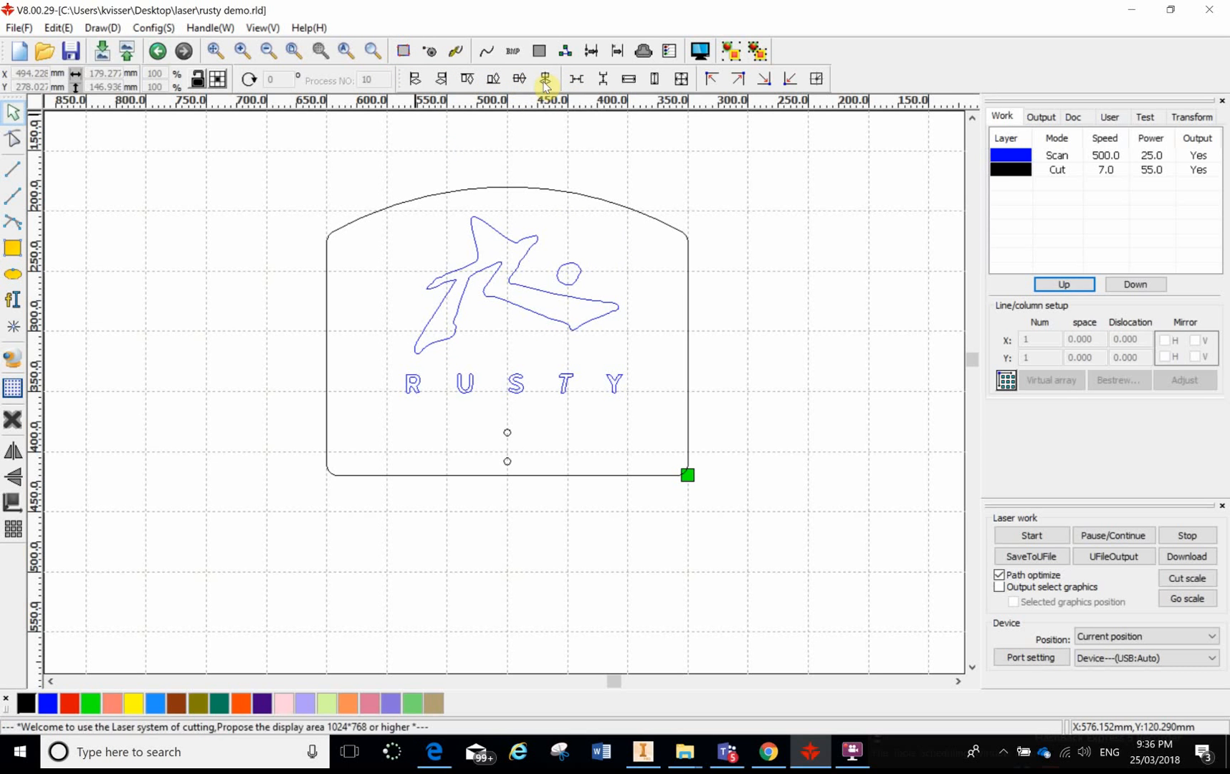
left_click(544, 51)
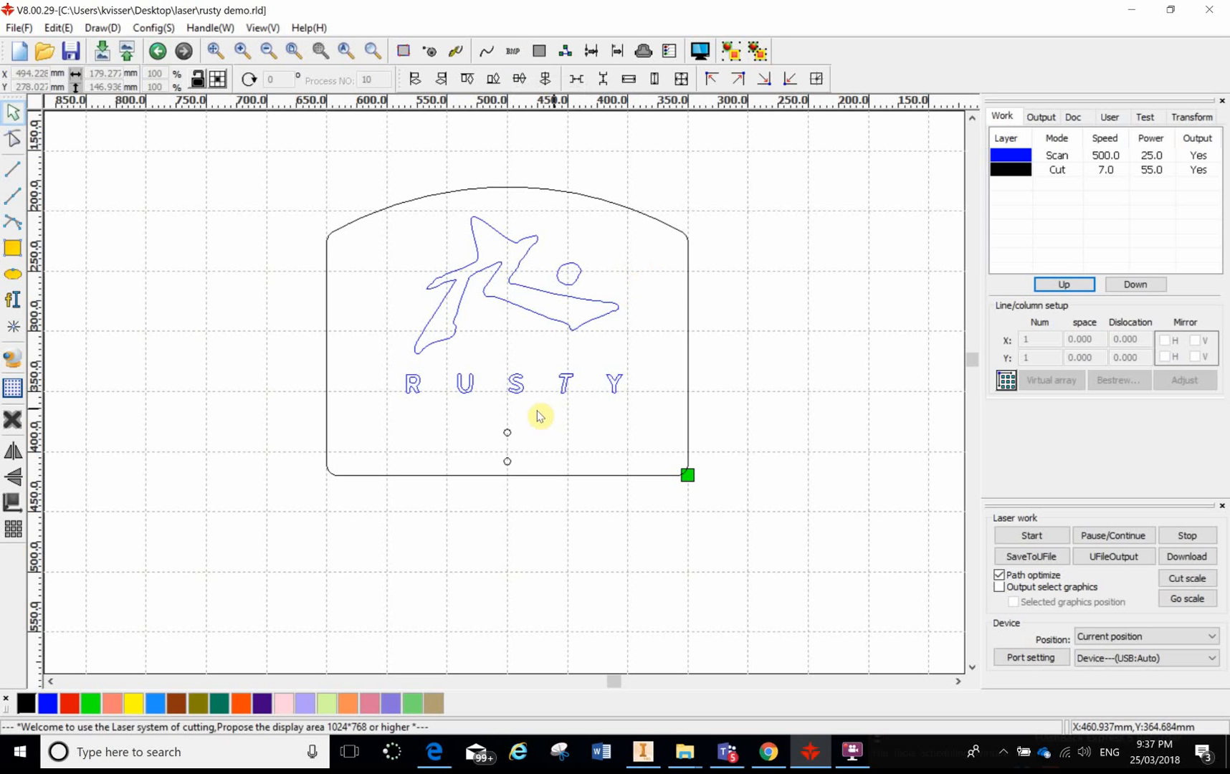
mouse_move(427, 272)
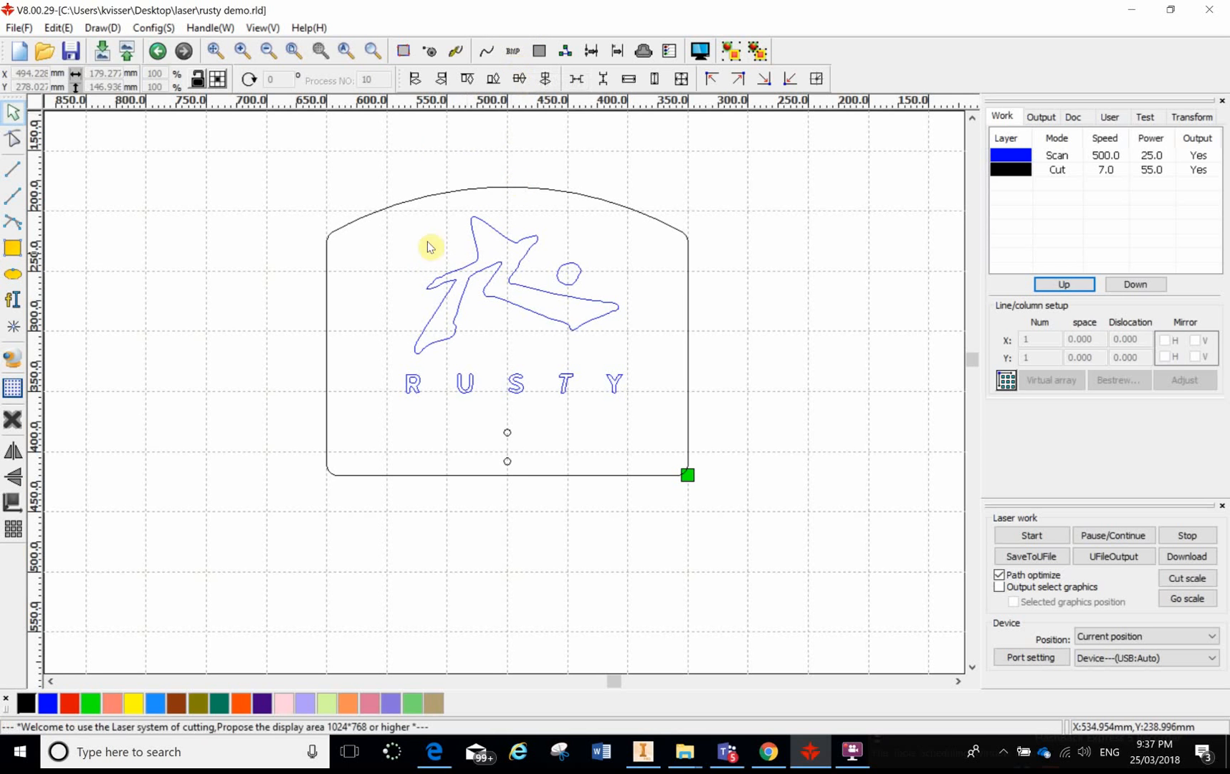
mouse_move(702, 124)
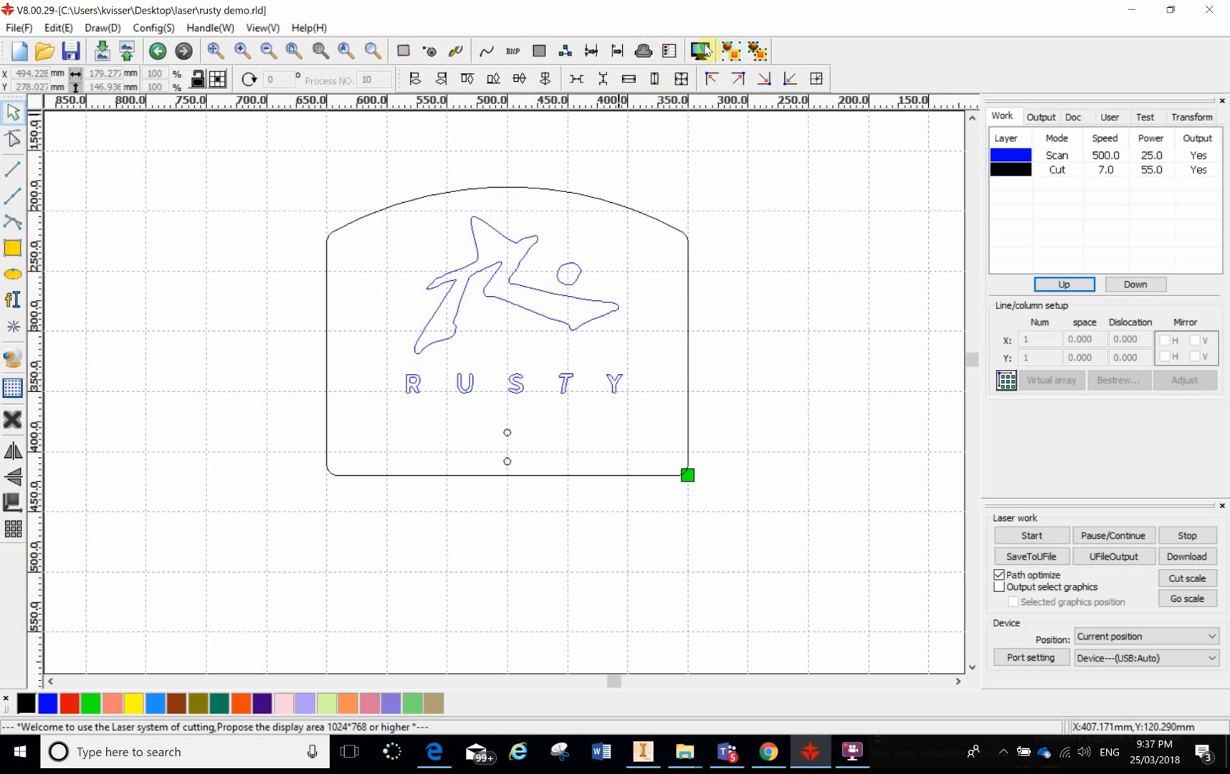
mouse_move(699, 50)
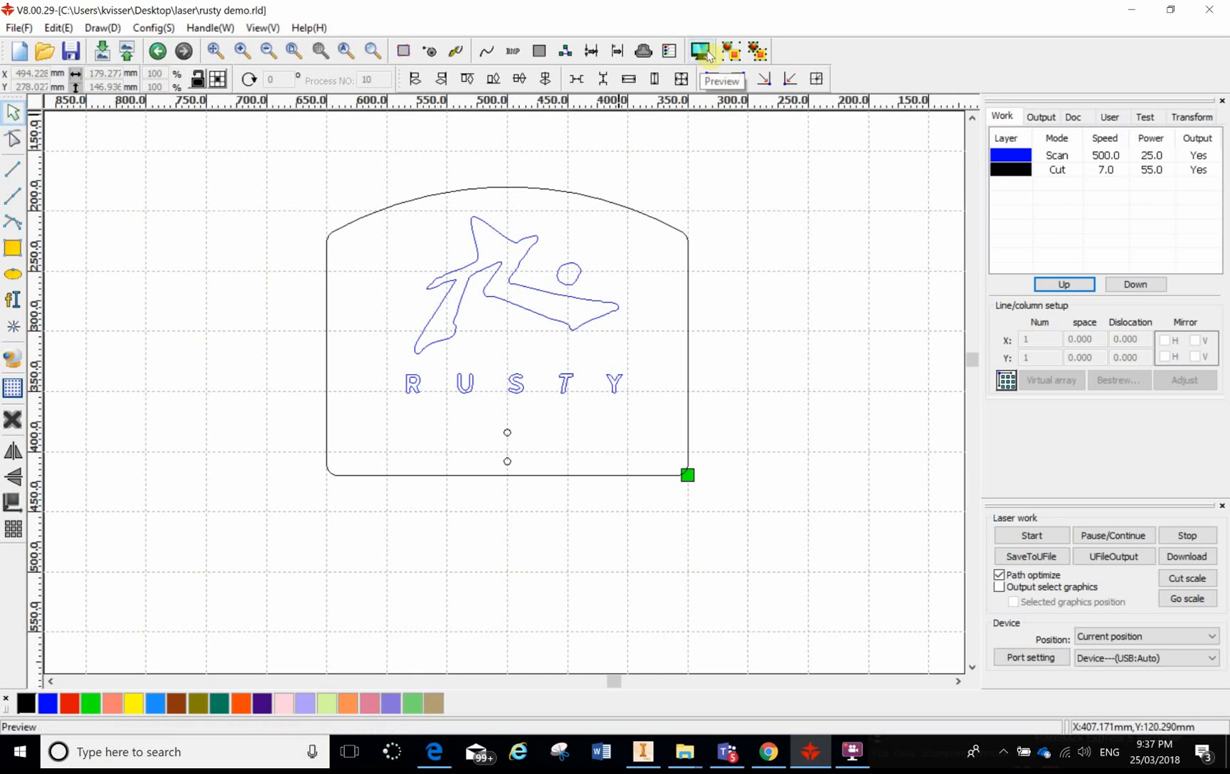
Step: Show the engraving preview of the RUSTY job, total time about 0:06:56
left_click(718, 80)
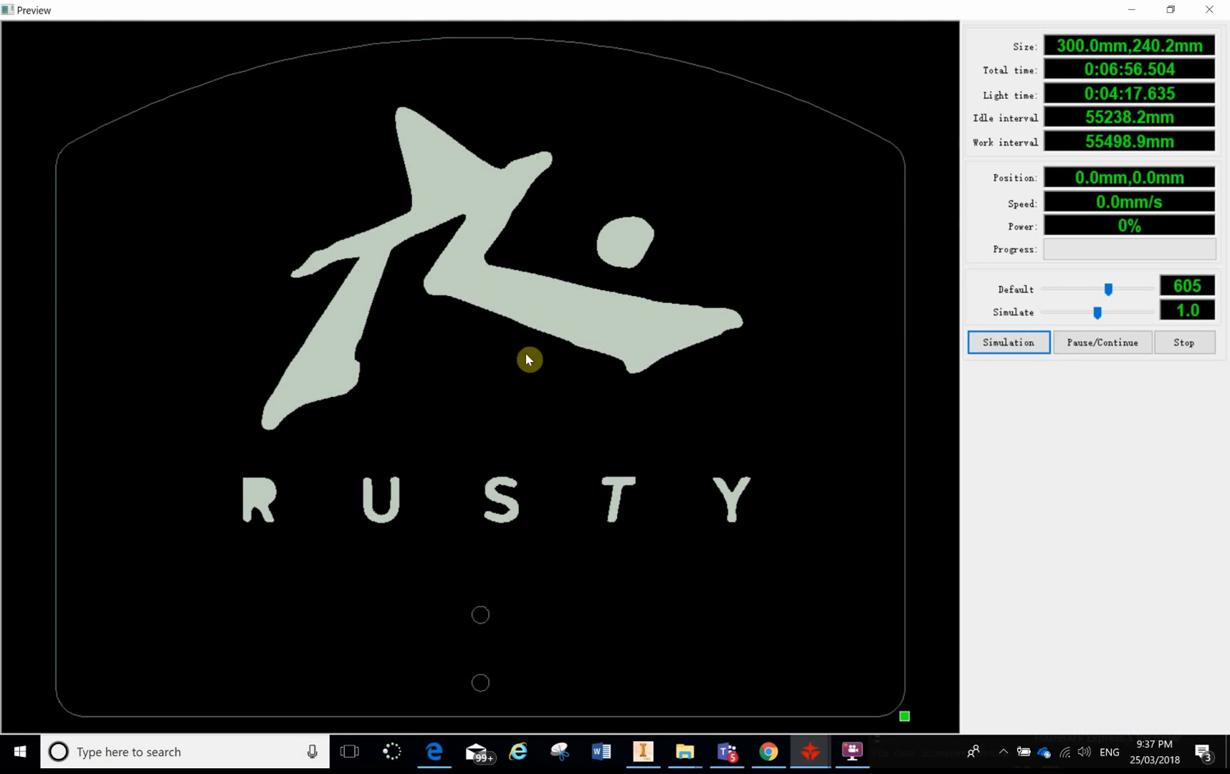
mouse_move(711, 406)
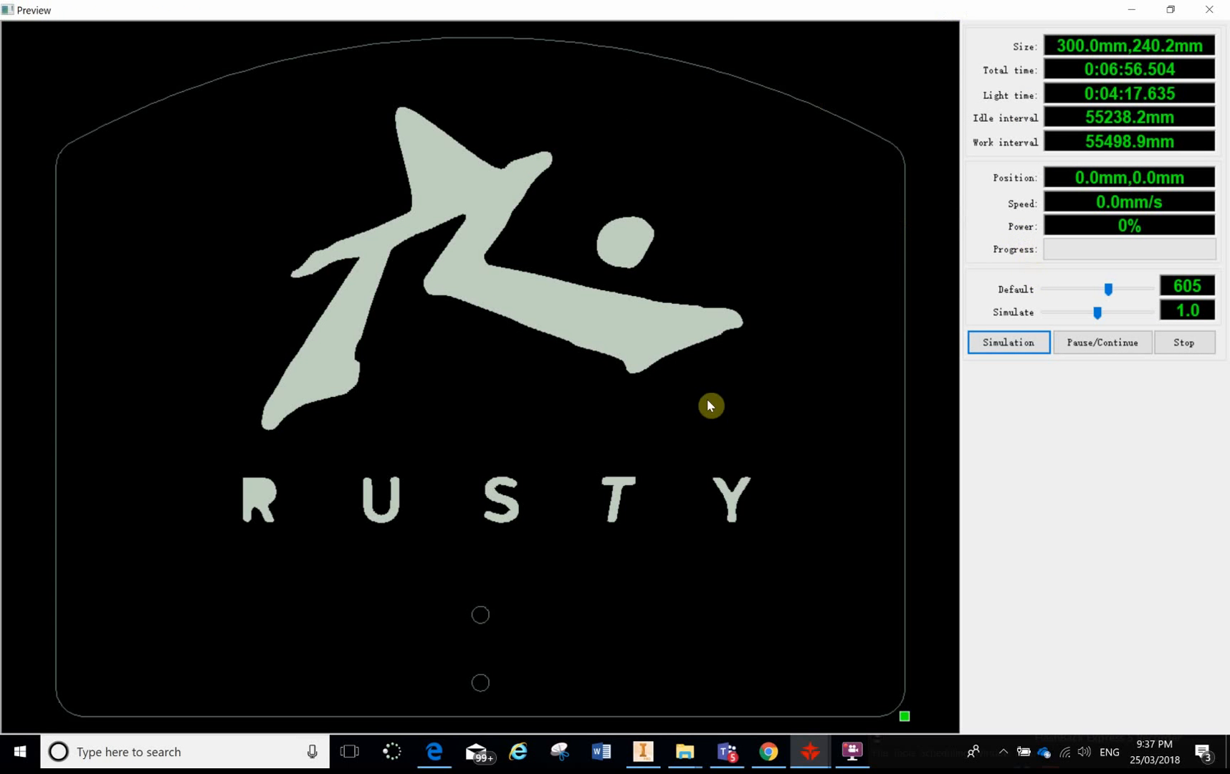
mouse_move(958, 110)
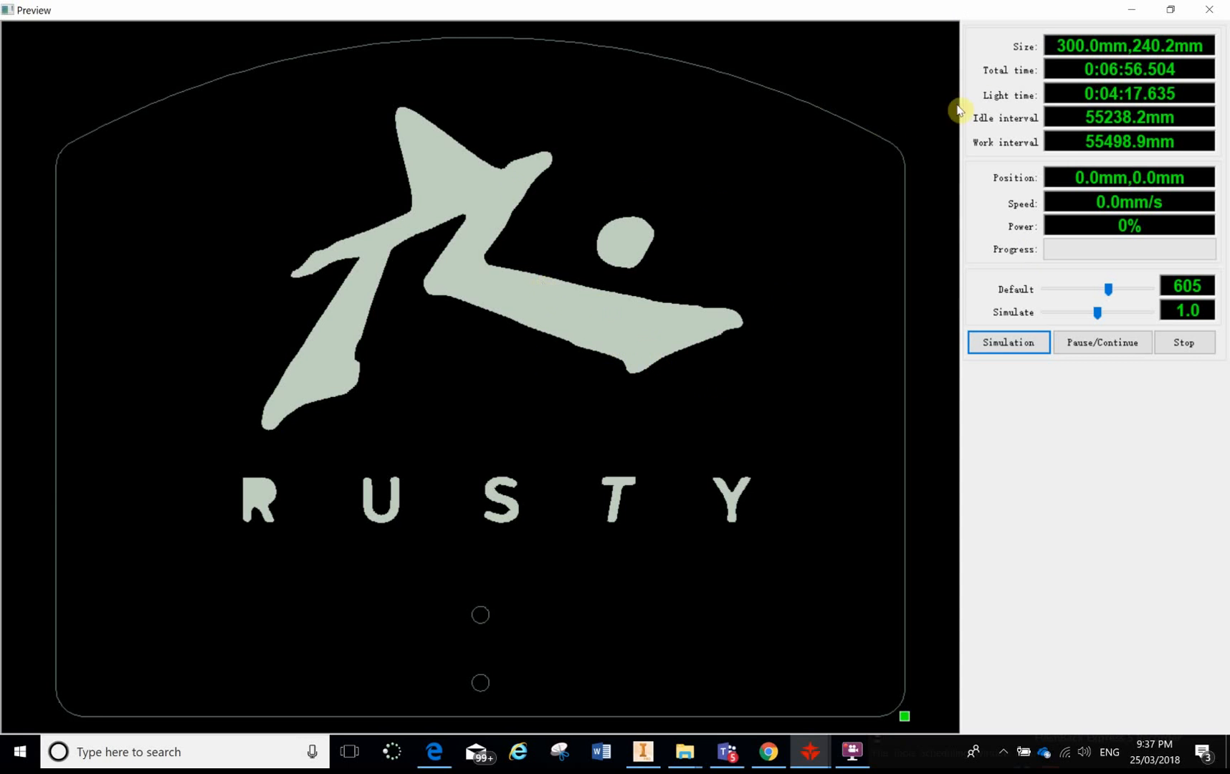
mouse_move(1183, 343)
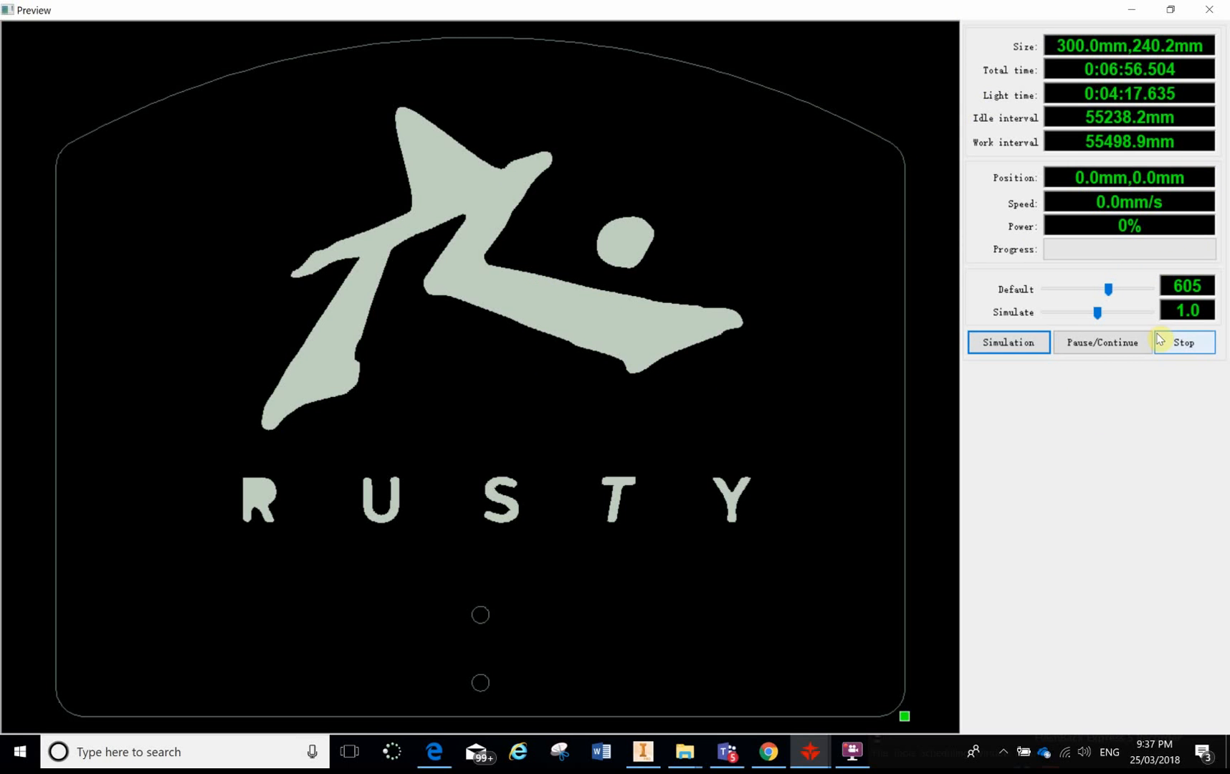
mouse_move(649, 384)
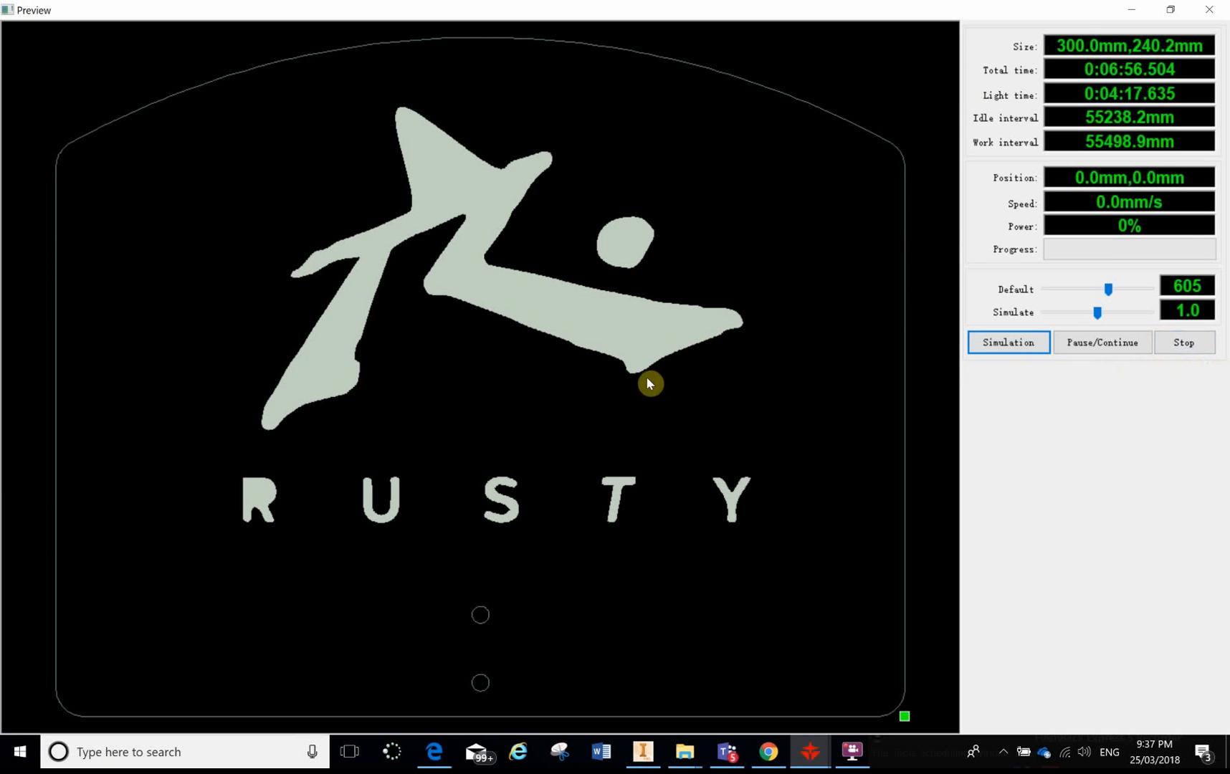
mouse_move(901, 284)
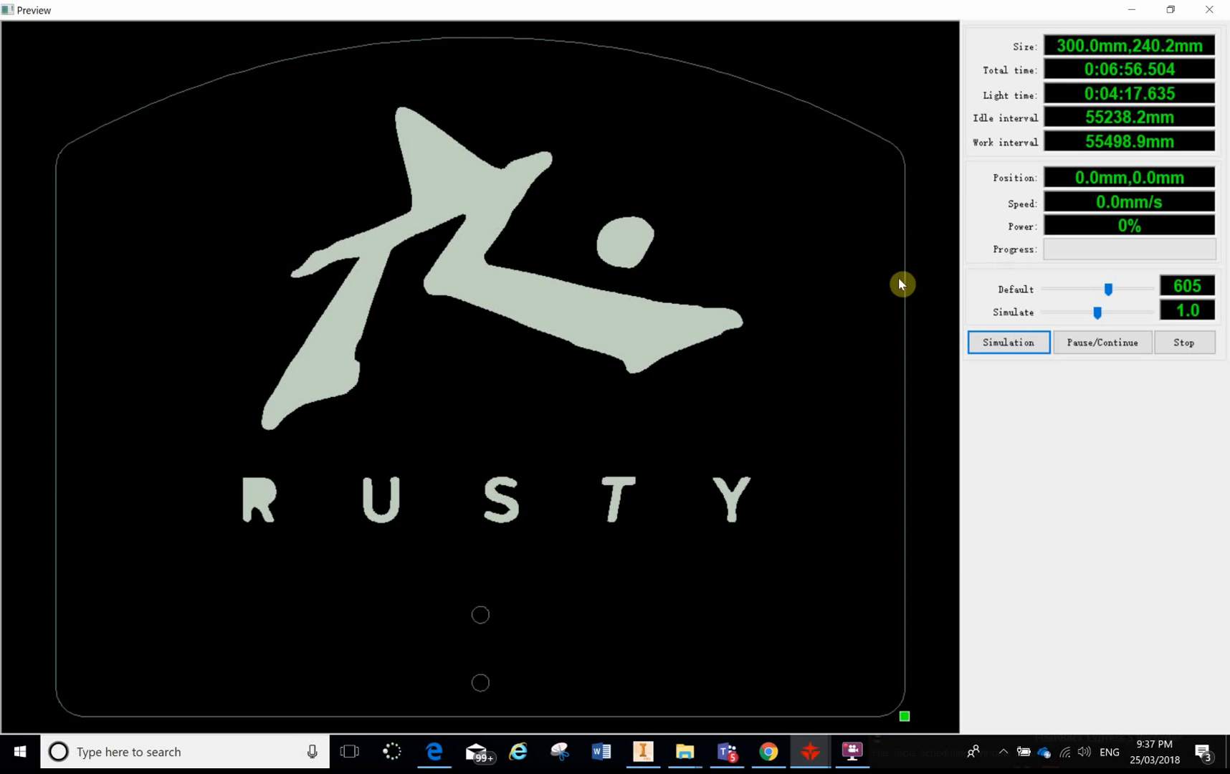
mouse_move(982, 121)
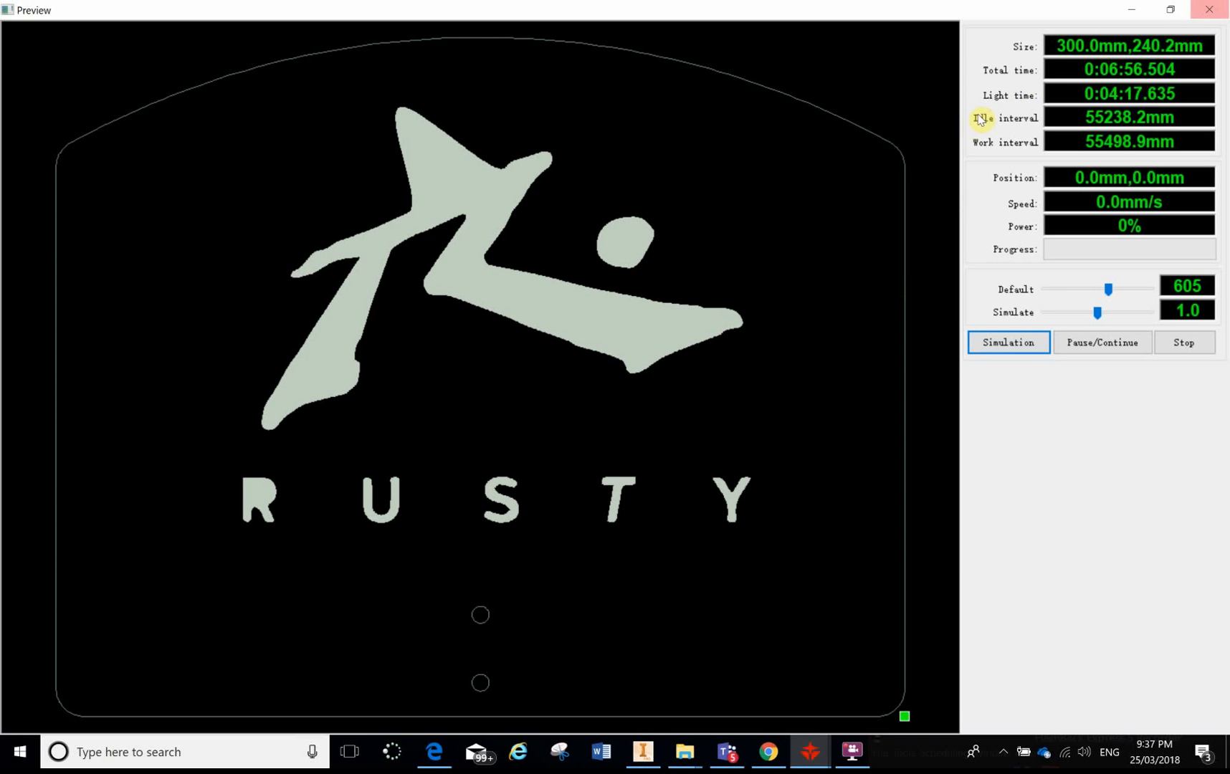